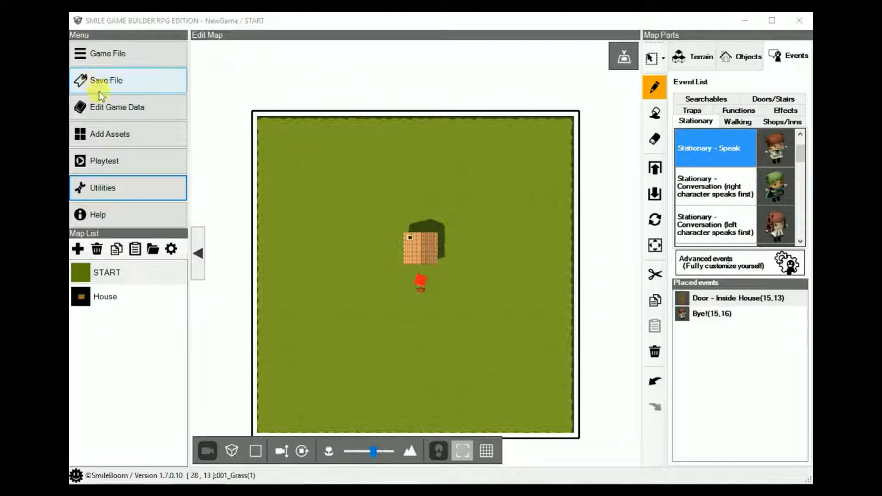
mouse_move(110, 136)
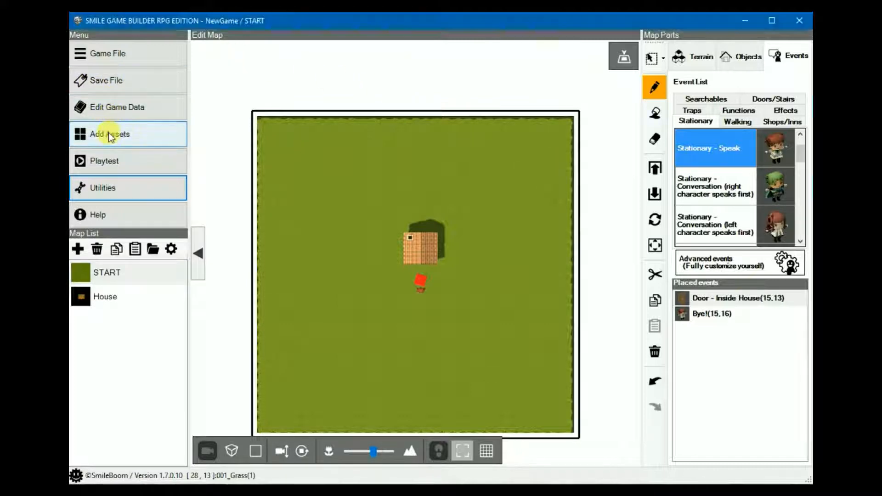
- Browse the asset archive's game images and preview the default_selectable window image
click(108, 134)
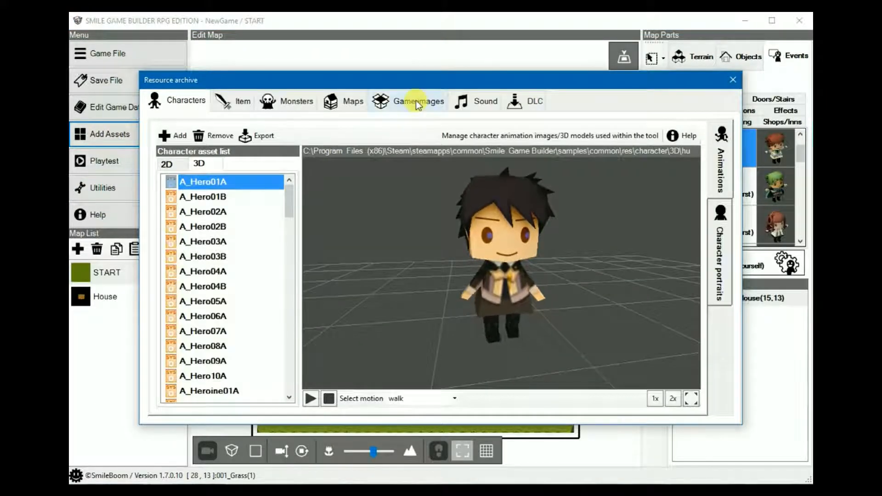
click(415, 101)
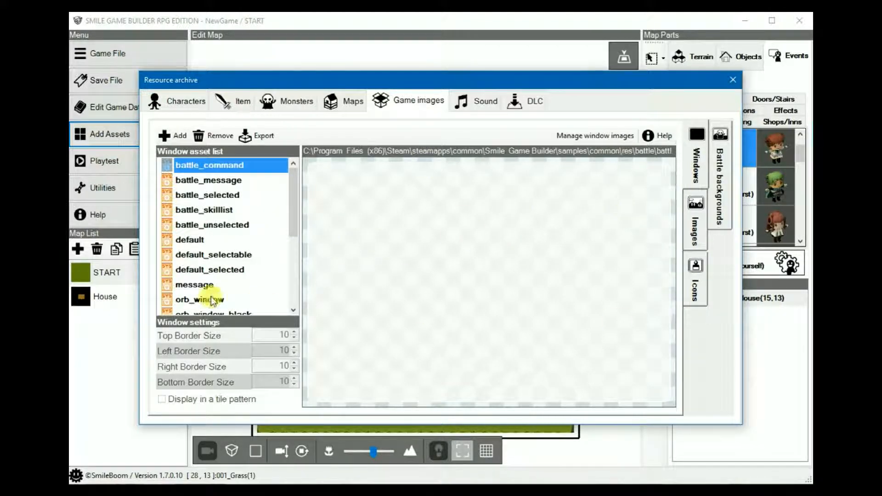
mouse_move(210, 180)
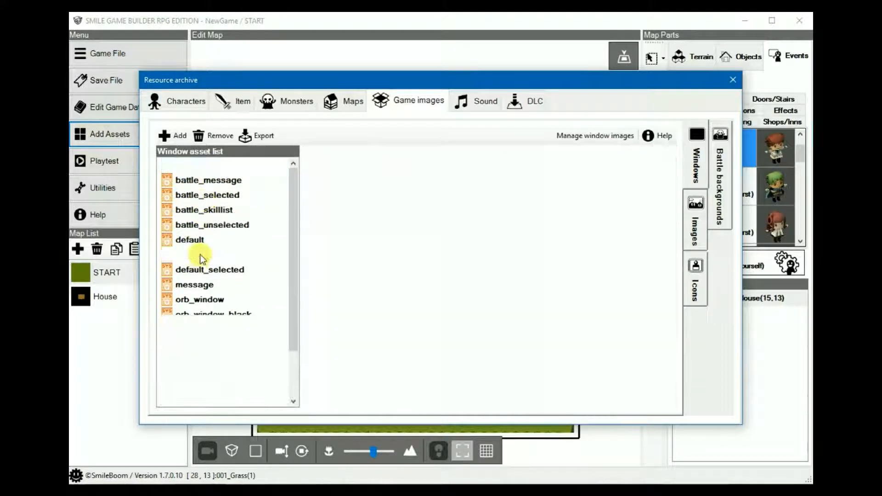
click(213, 255)
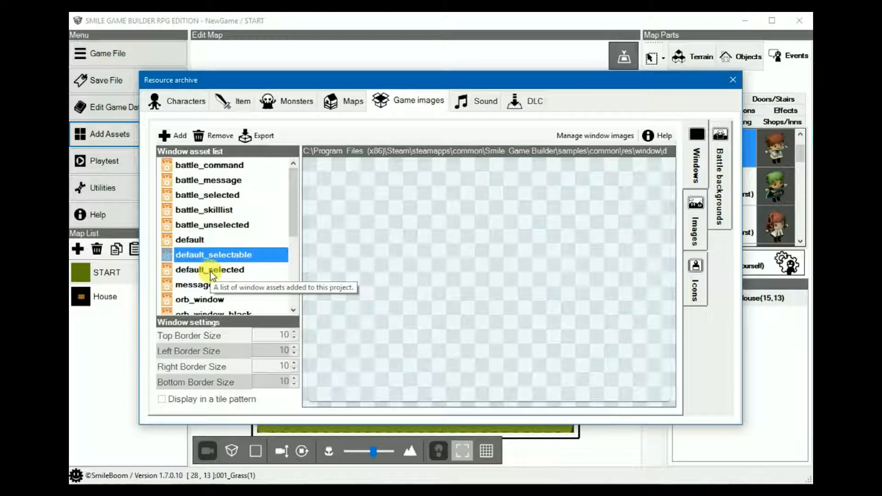
scroll(down, 3)
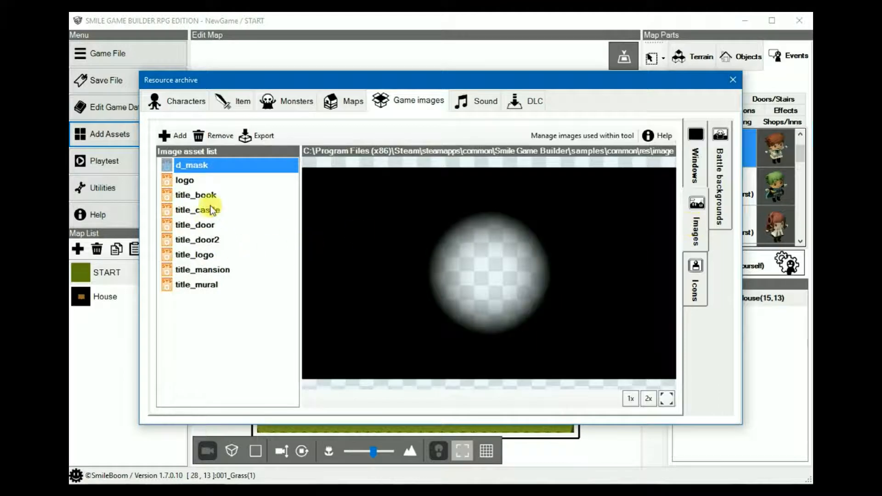
mouse_move(173, 186)
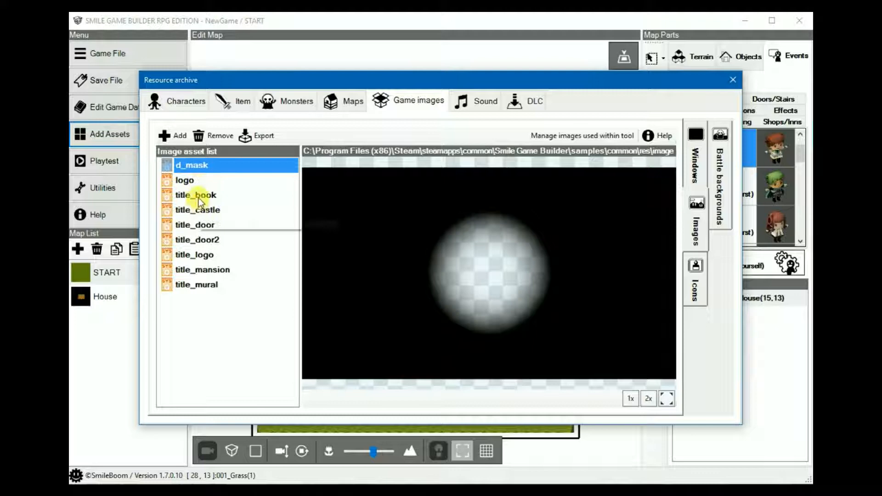
- Preview the built-in title_book and title_logo images
click(196, 195)
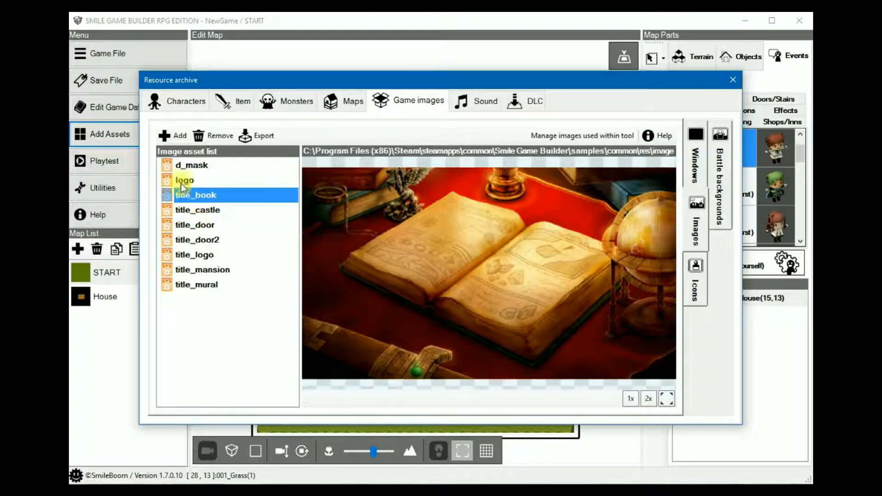
click(194, 254)
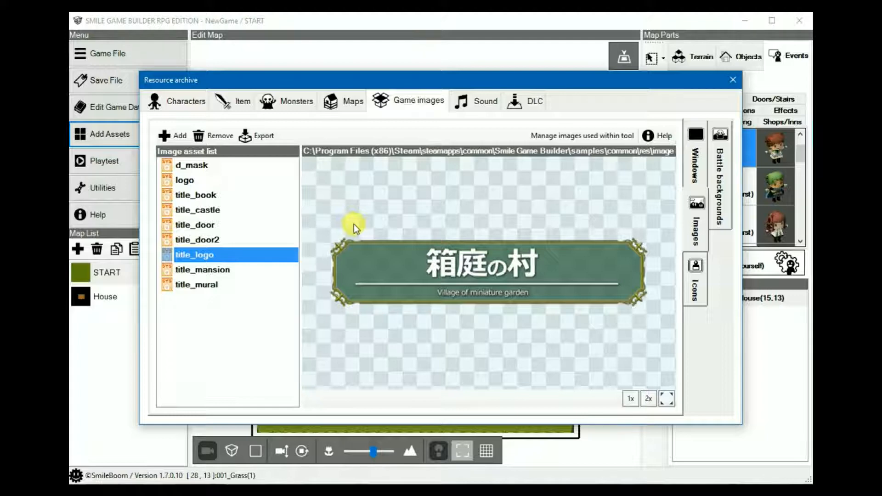
mouse_move(539, 259)
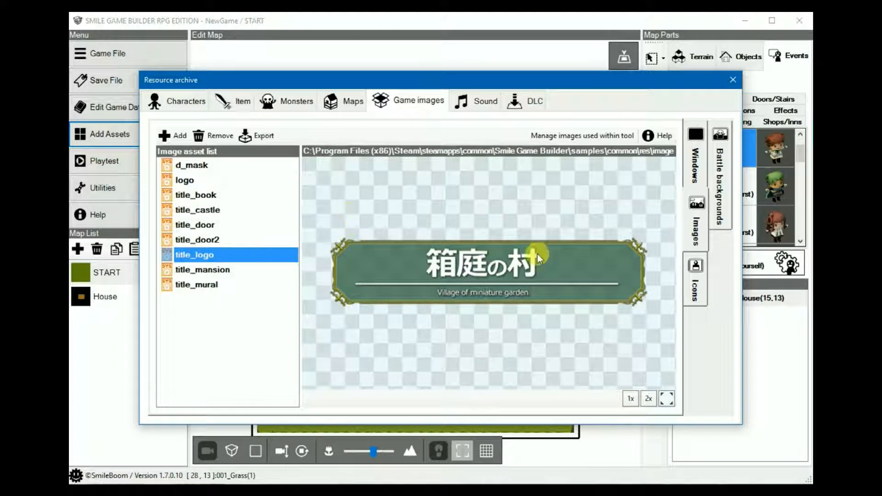
- View the icon_armors equipment icon sheet in the Icons category
click(695, 279)
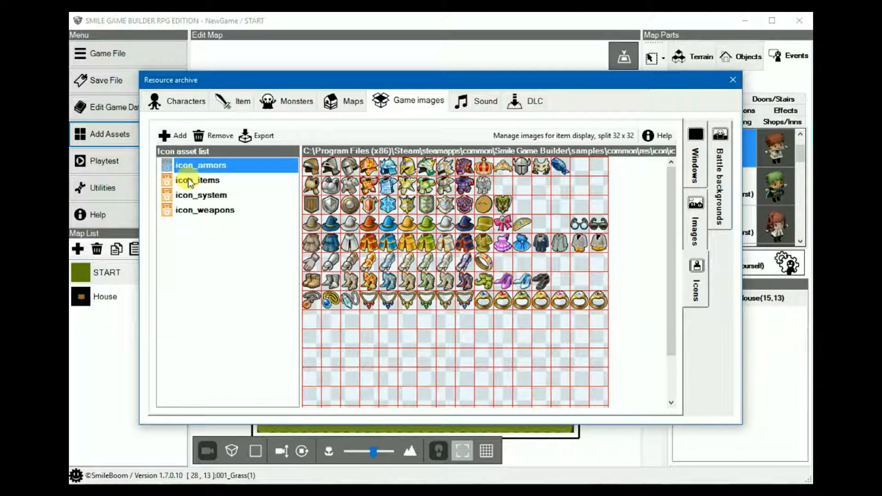
click(203, 165)
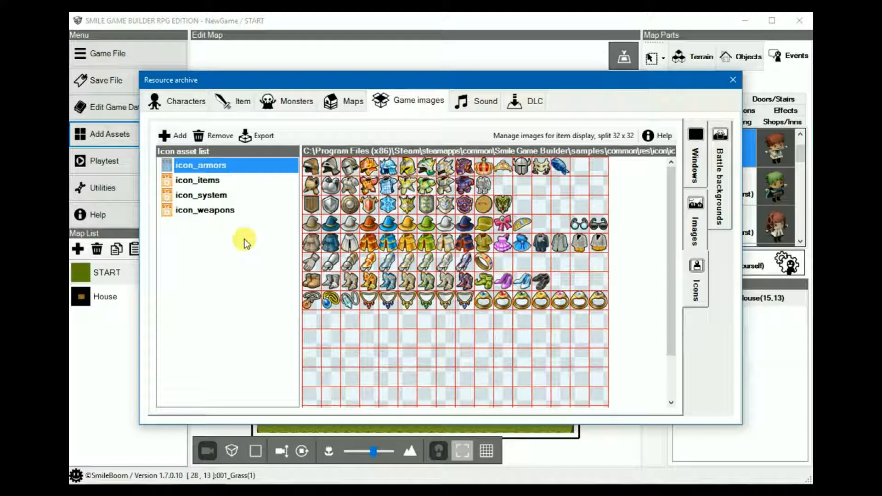
mouse_move(197, 186)
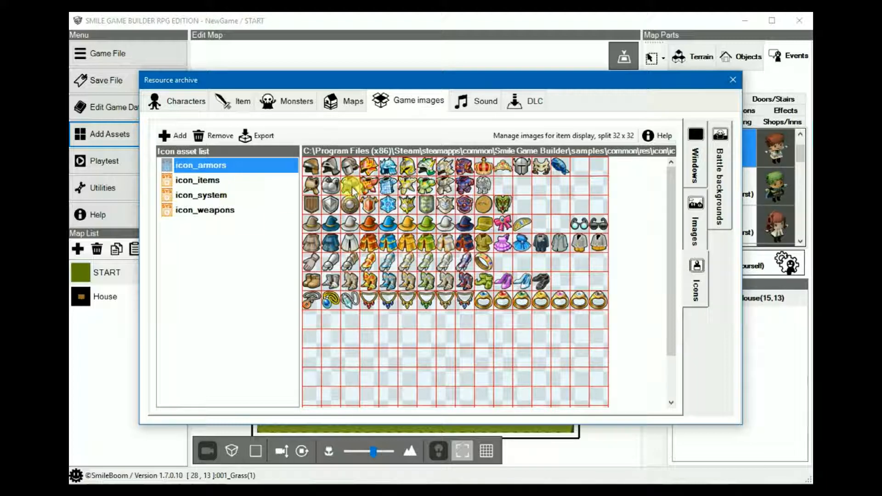
mouse_move(600, 421)
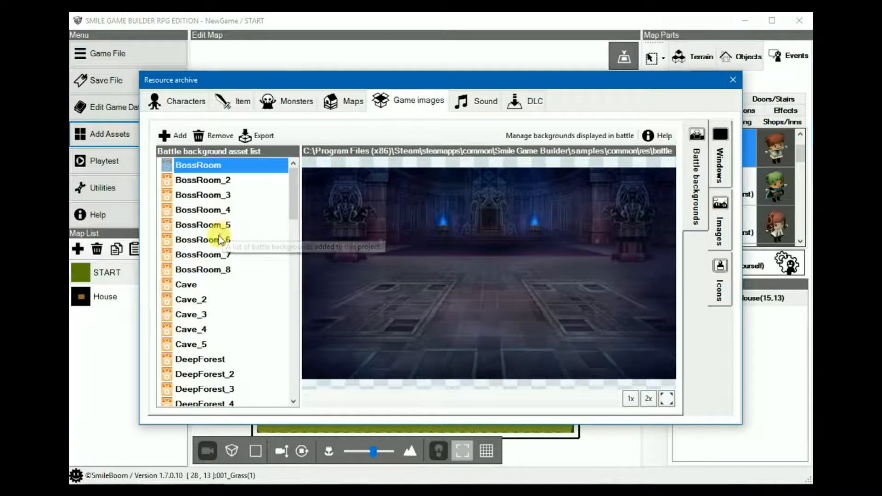
- Preview the BossRoom_6 battle background, then return to the window image list
click(202, 240)
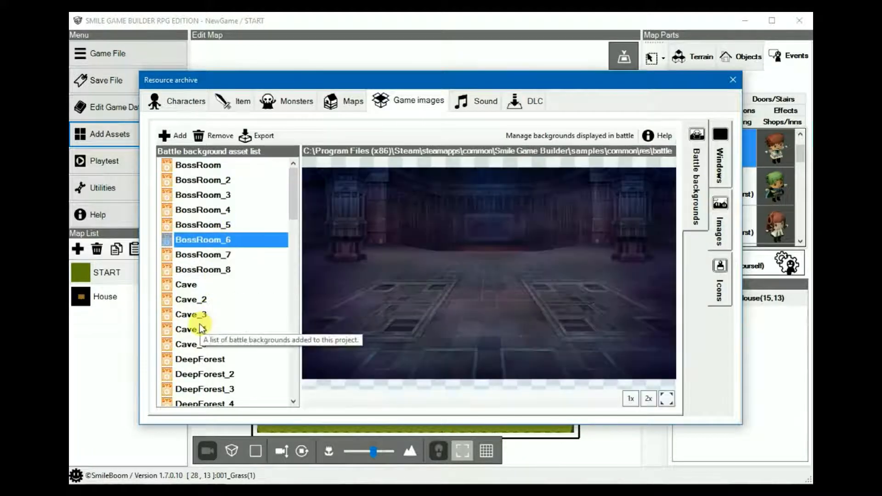
click(189, 329)
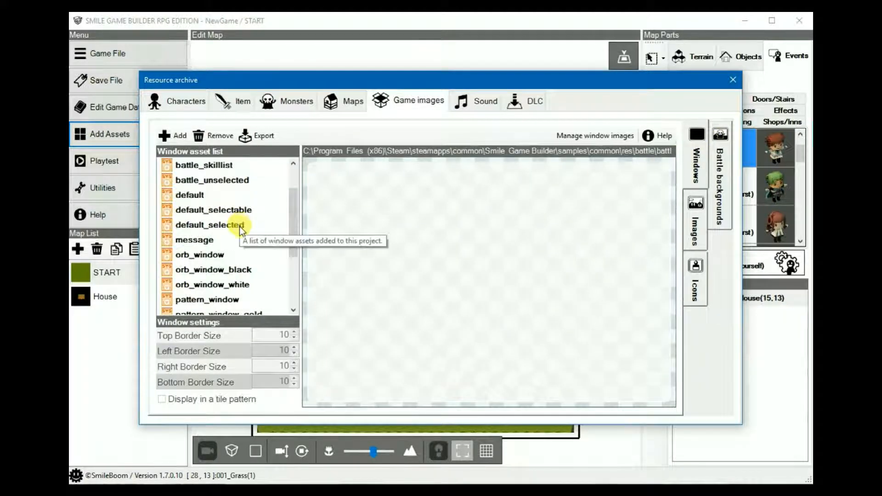
scroll(down, 3)
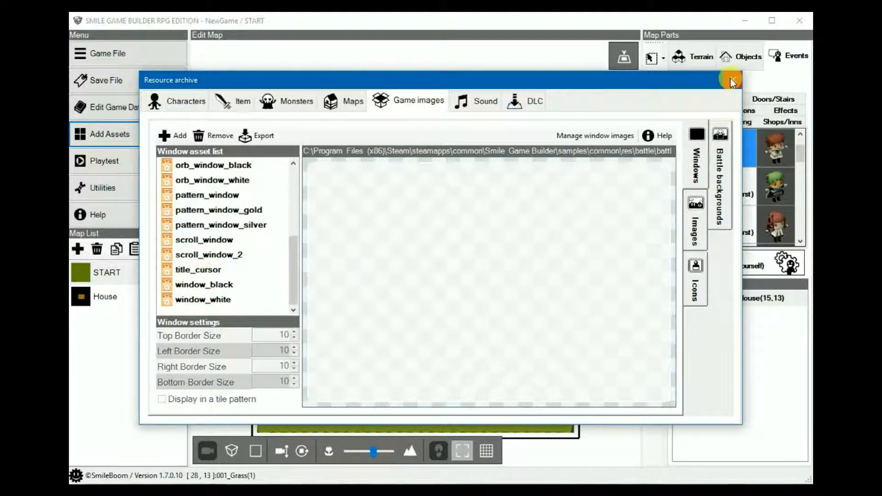
- Close the resource archive to return to the START map editor
click(731, 81)
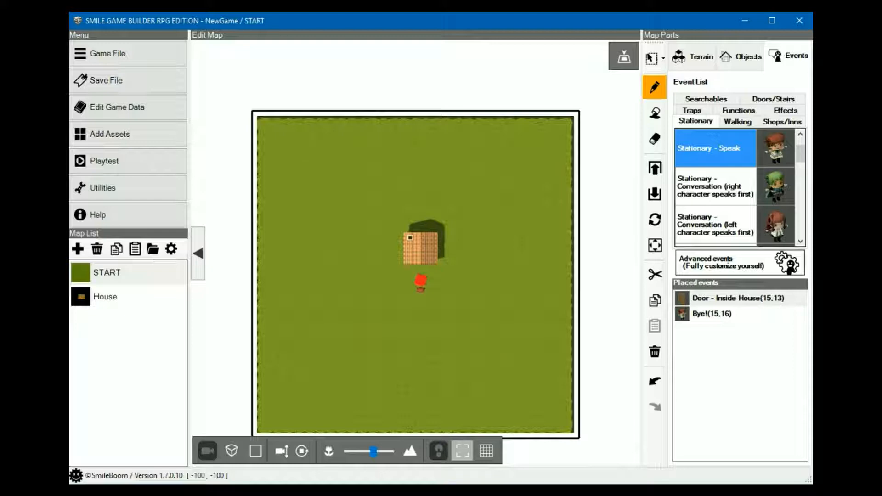
- Look inside the sgb res folder in File Explorer, then go back to sgb
click(504, 161)
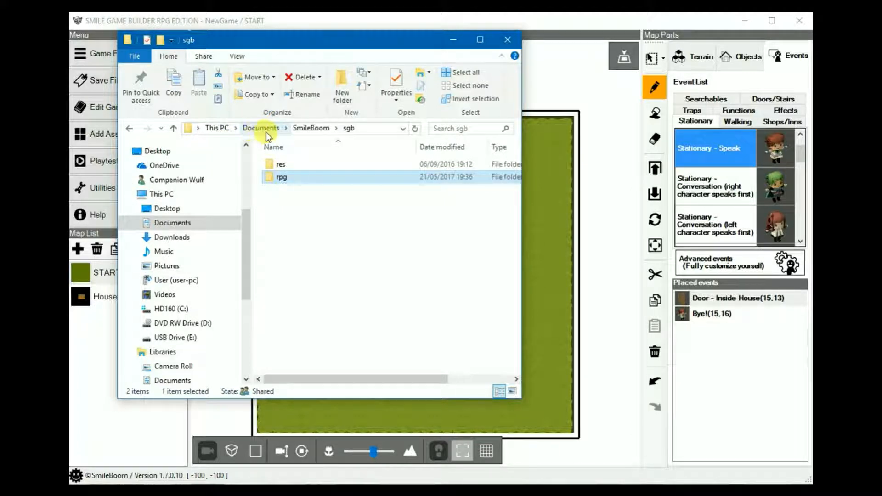
mouse_move(357, 136)
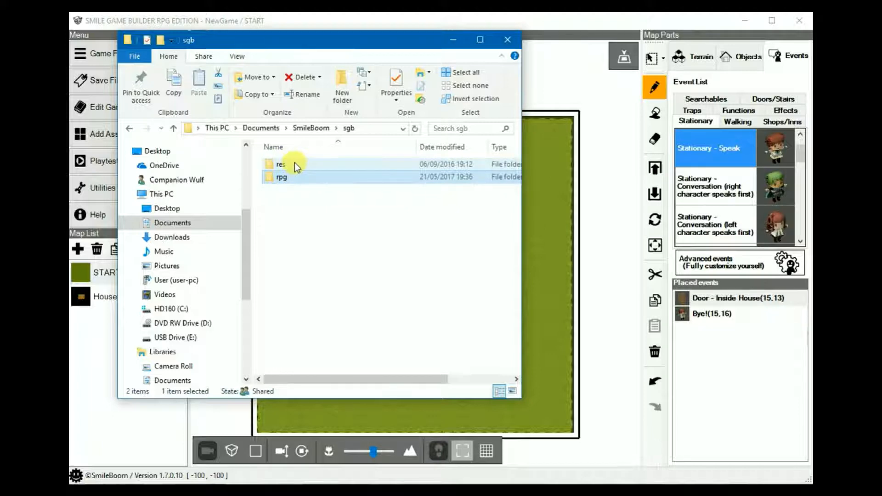
click(279, 164)
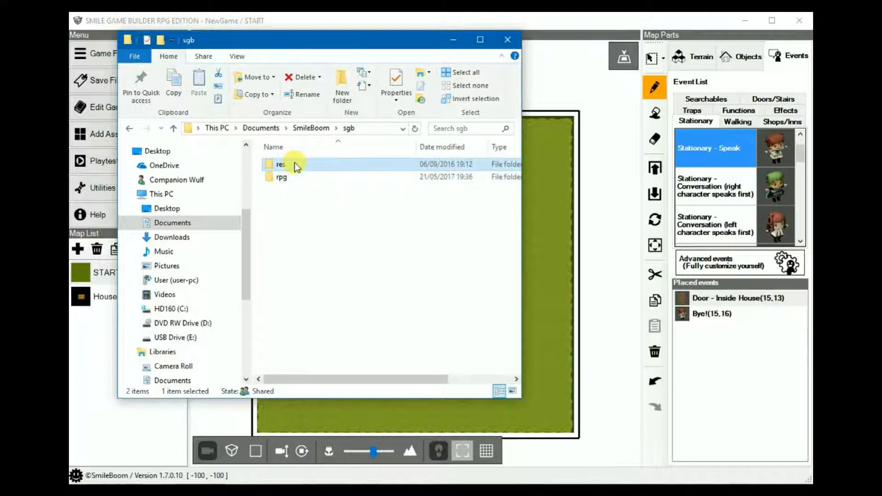
double_click(279, 165)
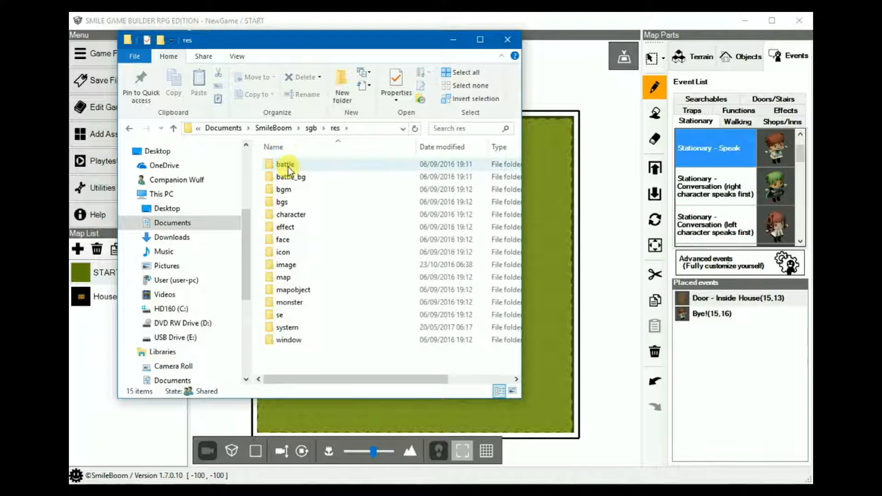
mouse_move(294, 215)
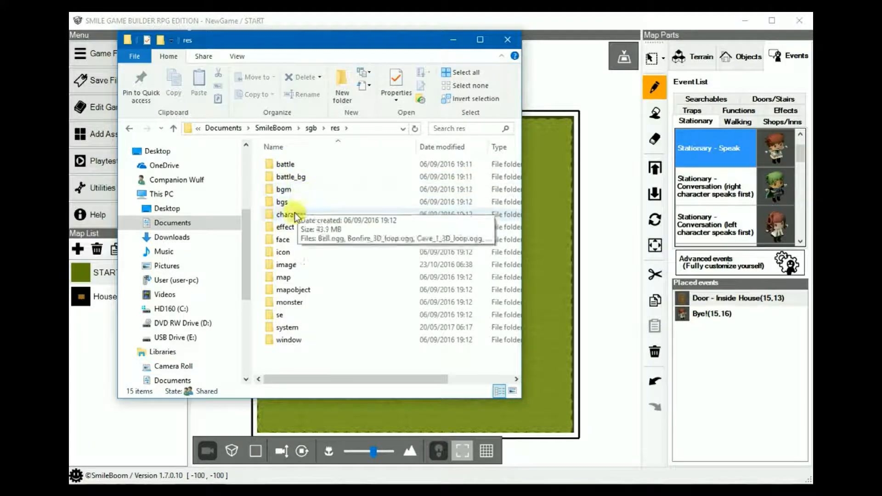
mouse_move(292, 289)
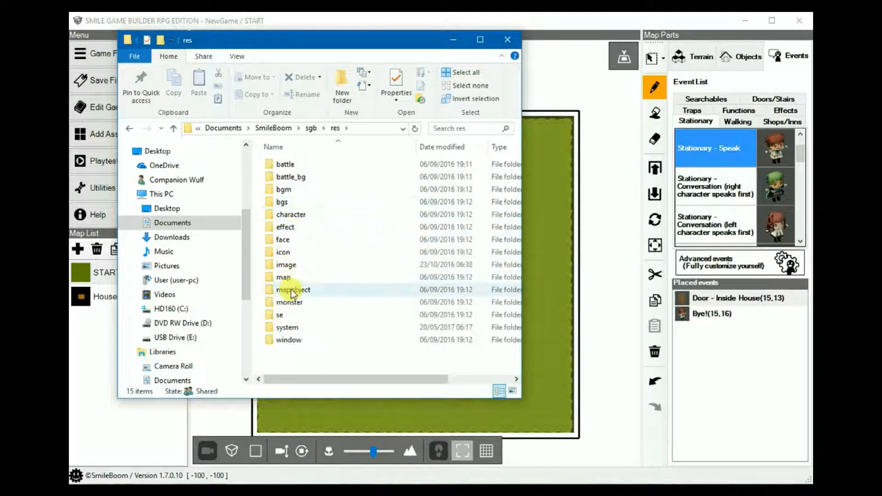
mouse_move(290, 244)
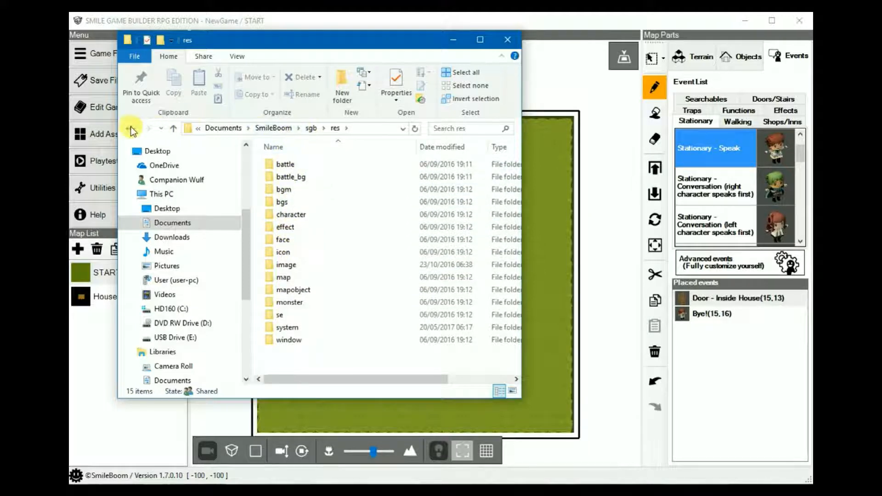
click(130, 128)
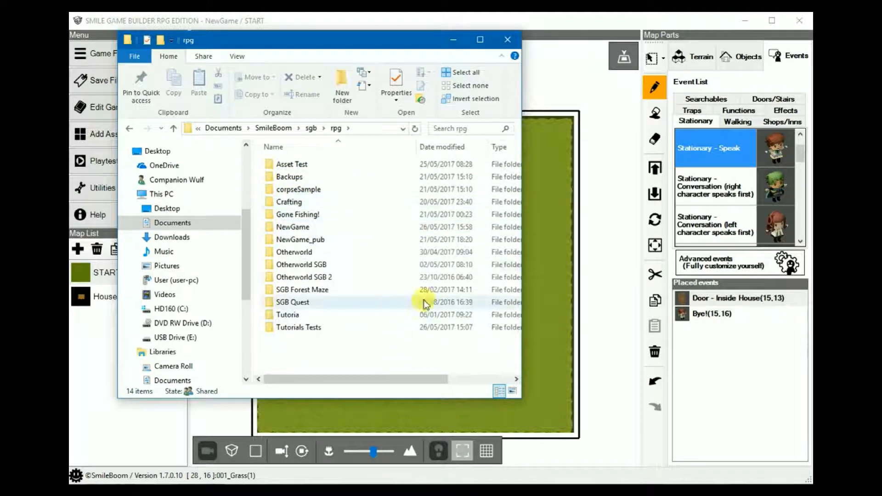
mouse_move(310, 130)
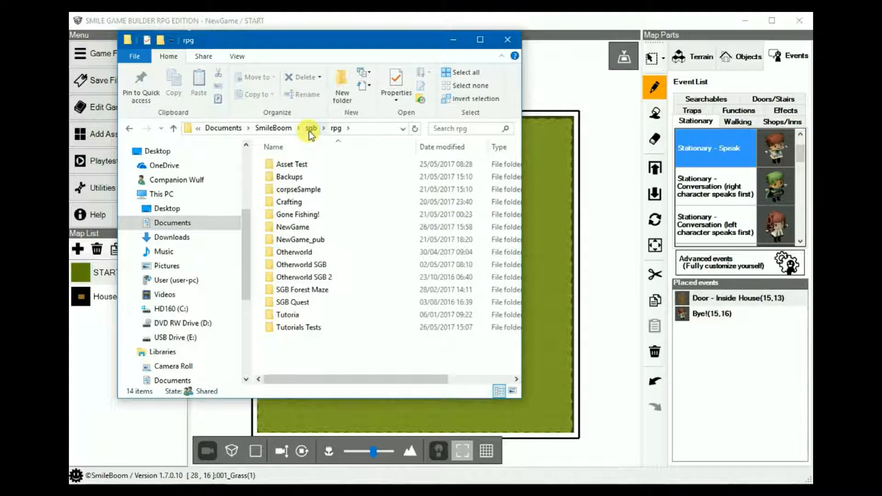
- Return from sgb into the res folder listing system, se and window
click(310, 128)
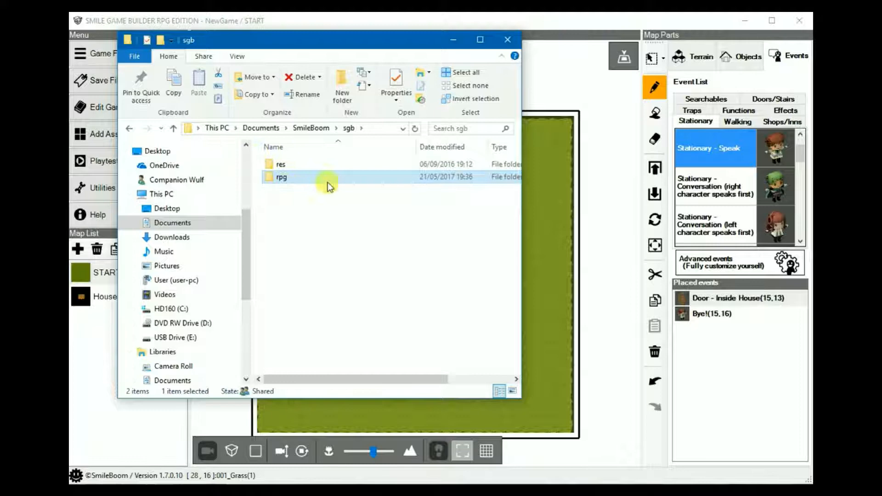
click(281, 164)
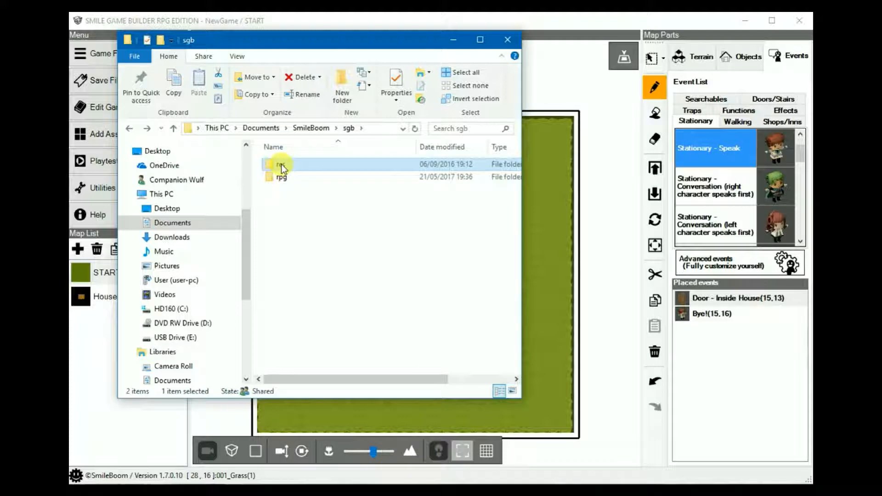
double_click(280, 164)
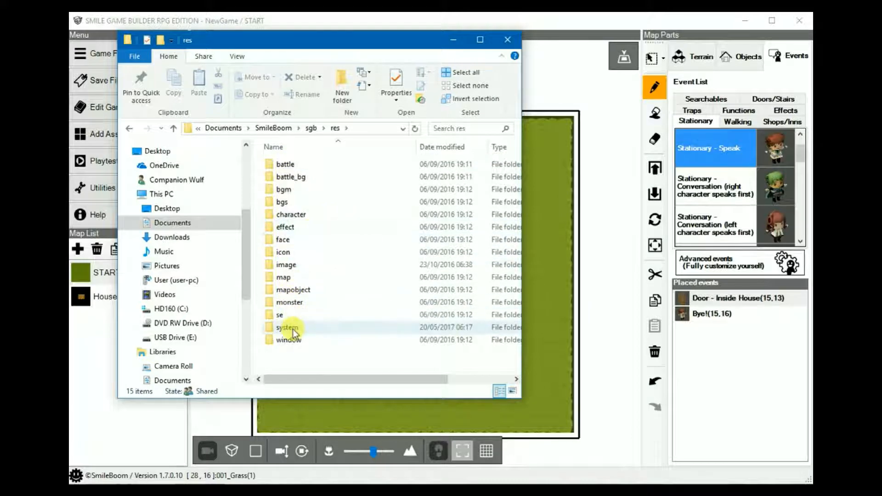
mouse_move(293, 331)
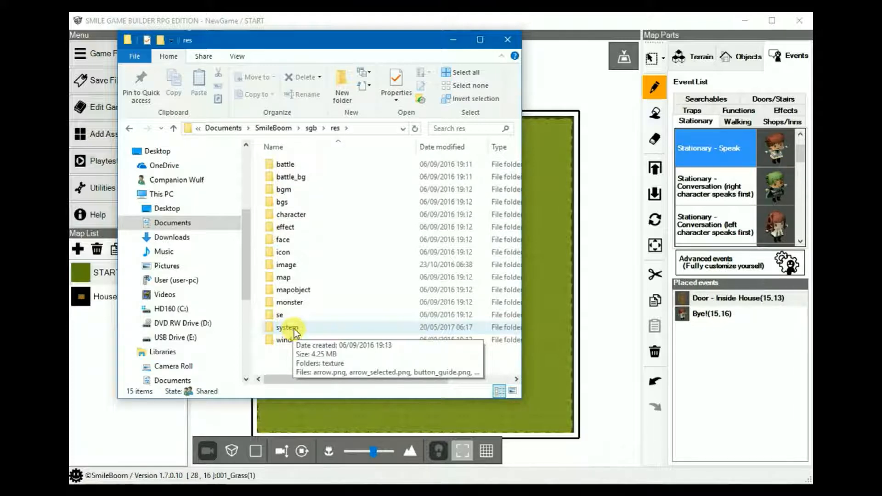
mouse_move(302, 315)
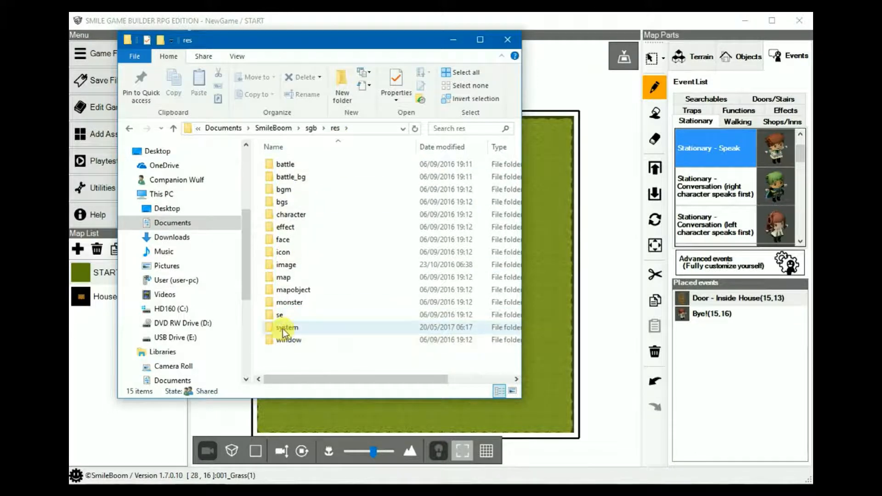
double_click(287, 327)
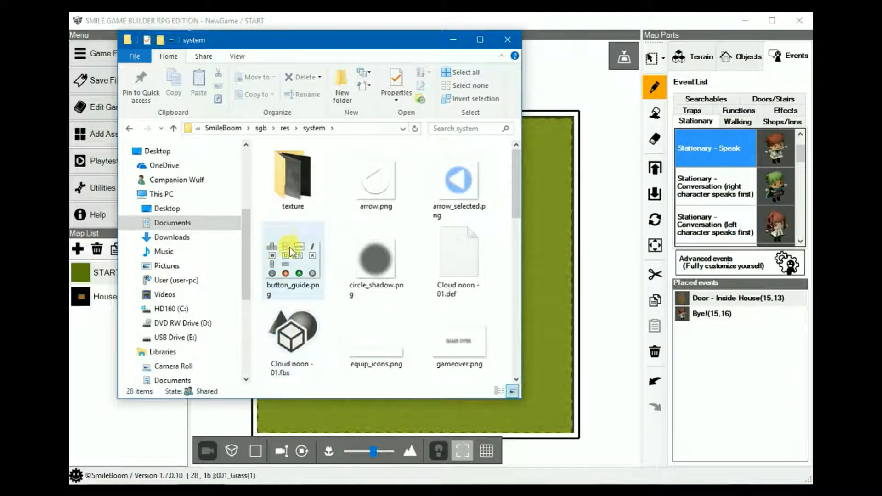
scroll(down, 3)
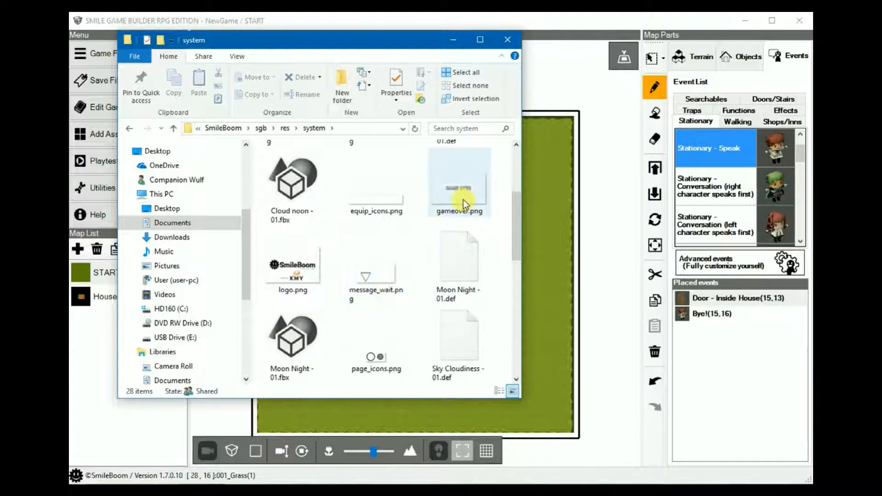
click(462, 184)
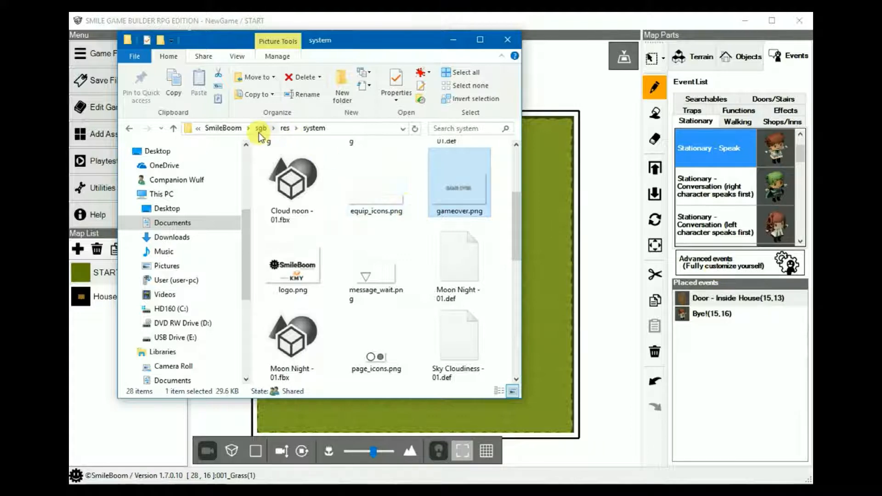
mouse_move(321, 142)
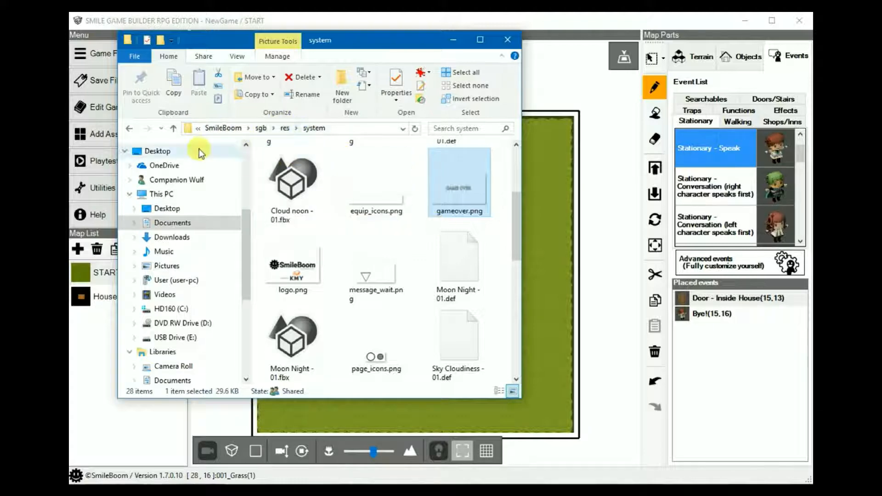
click(128, 128)
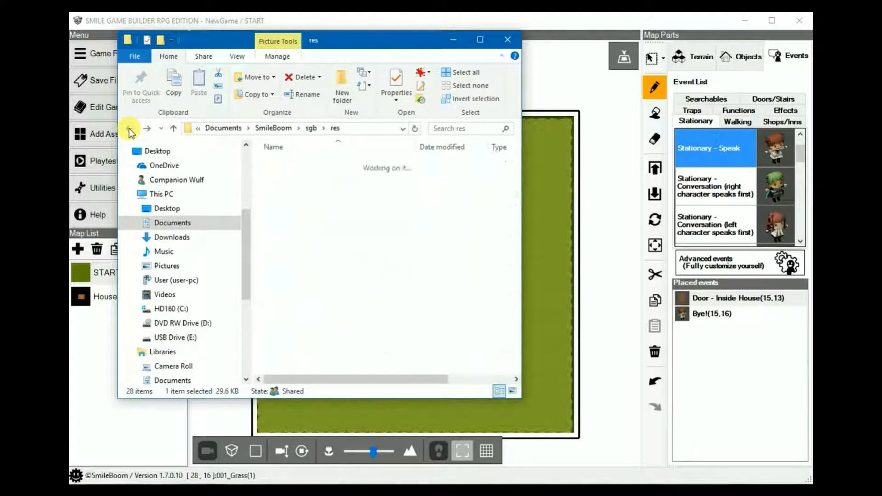
- Navigate from sgb through rpg and NewGame into its empty res\system folder
click(131, 128)
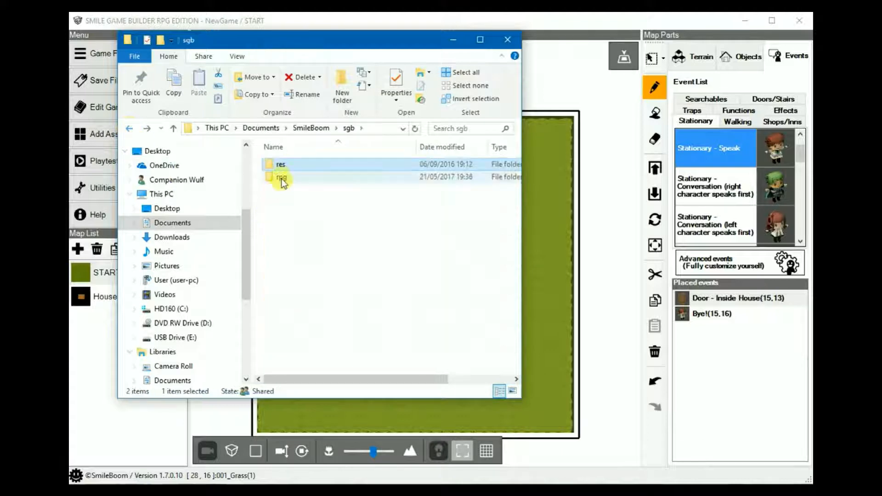
double_click(279, 178)
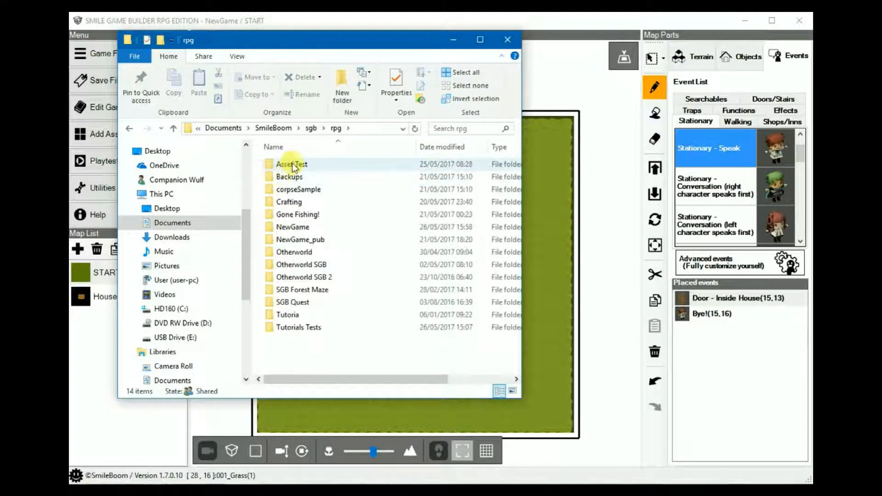
click(292, 226)
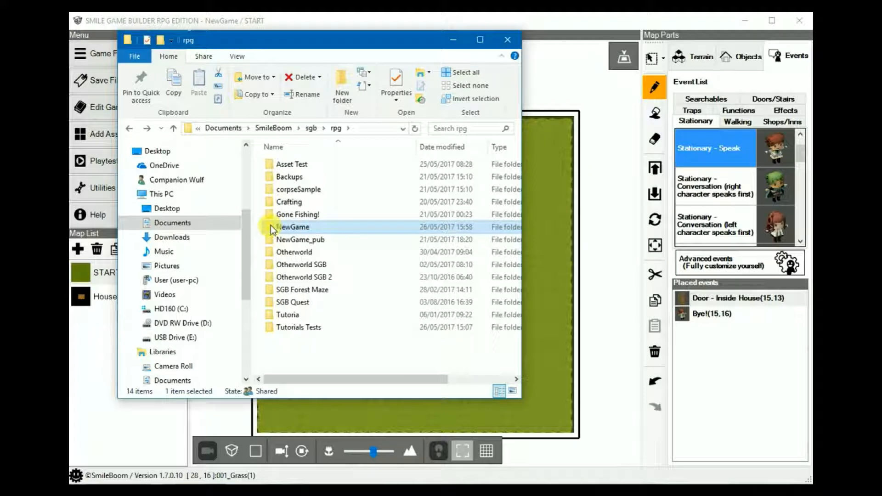
double_click(292, 227)
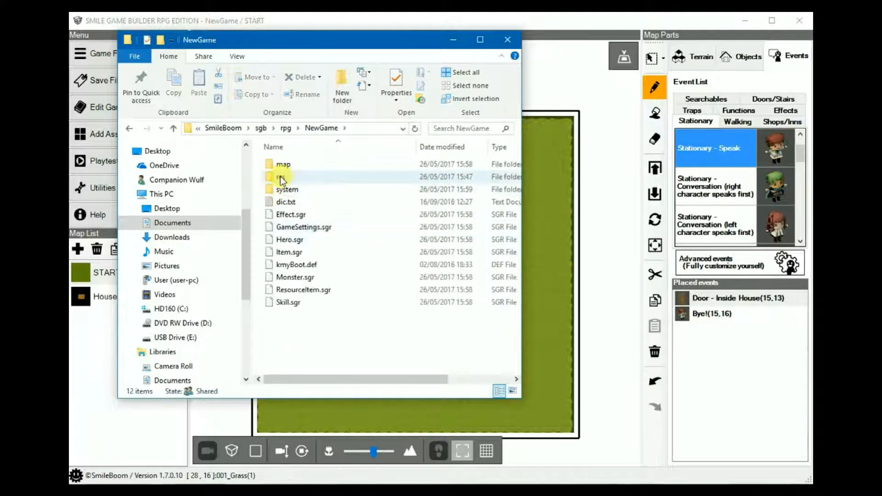
mouse_move(284, 178)
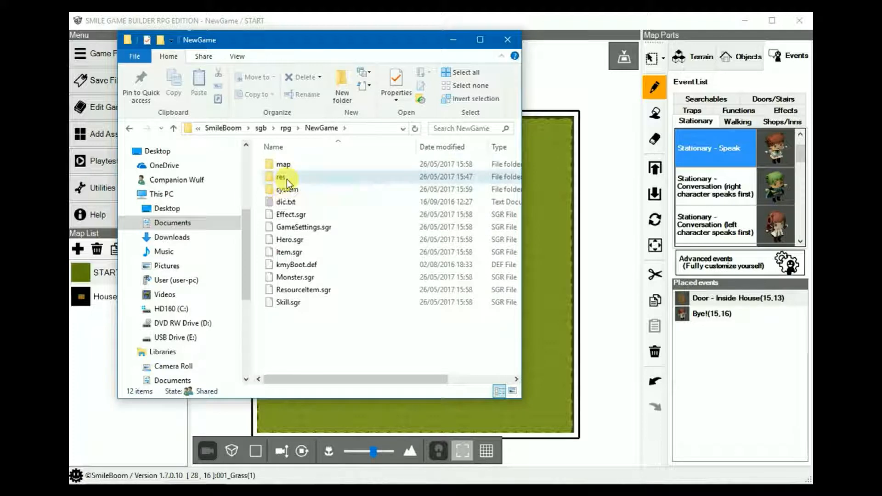
double_click(279, 176)
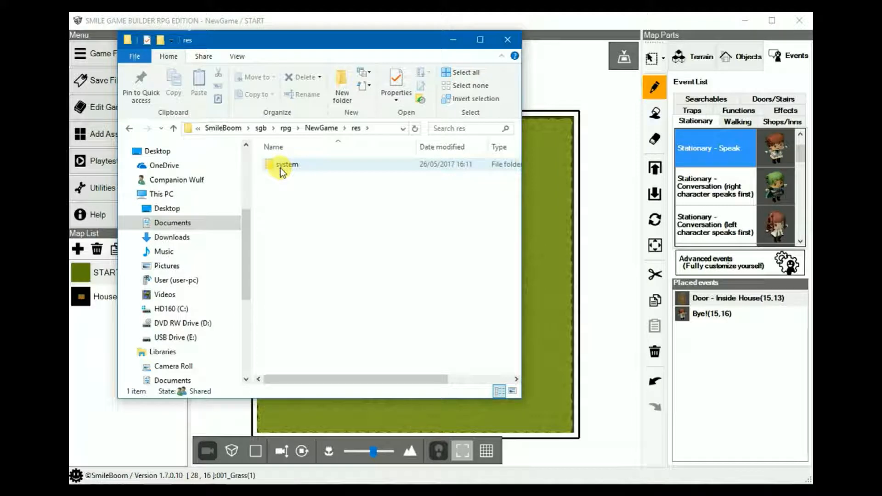
double_click(285, 164)
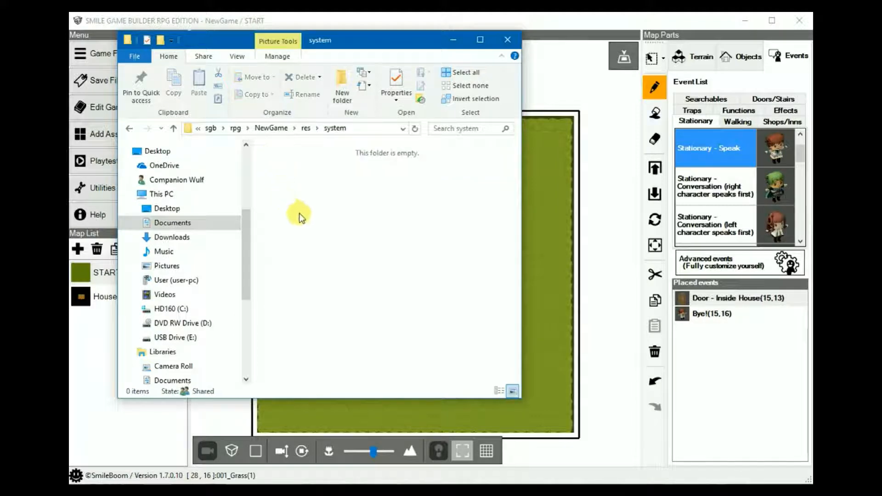
mouse_move(291, 261)
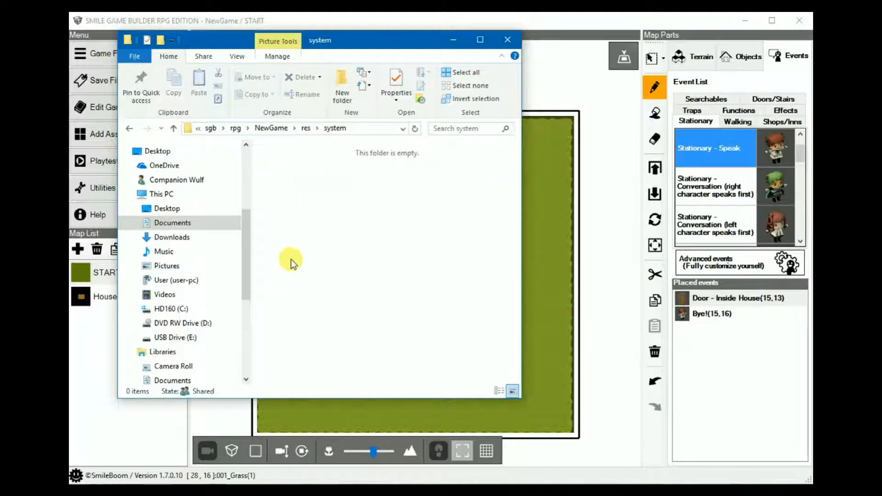
mouse_move(378, 307)
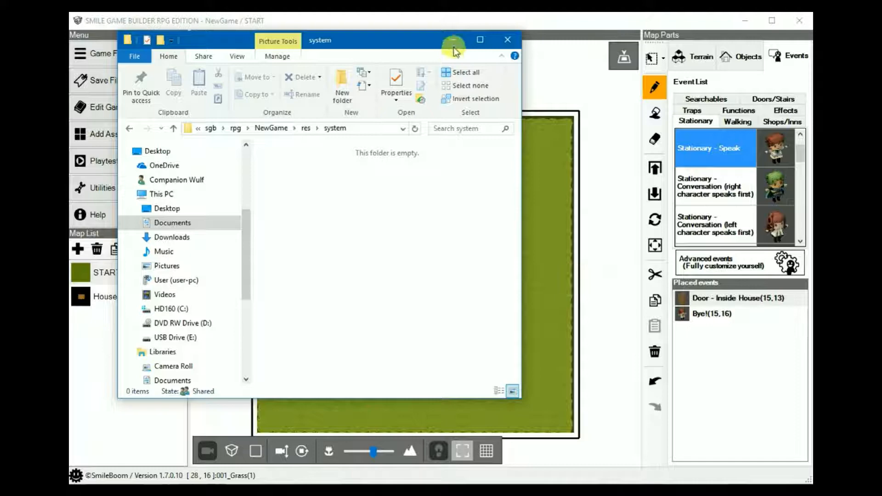
- Save NewGame with Playtest from the editor, then restore the Explorer window
click(507, 39)
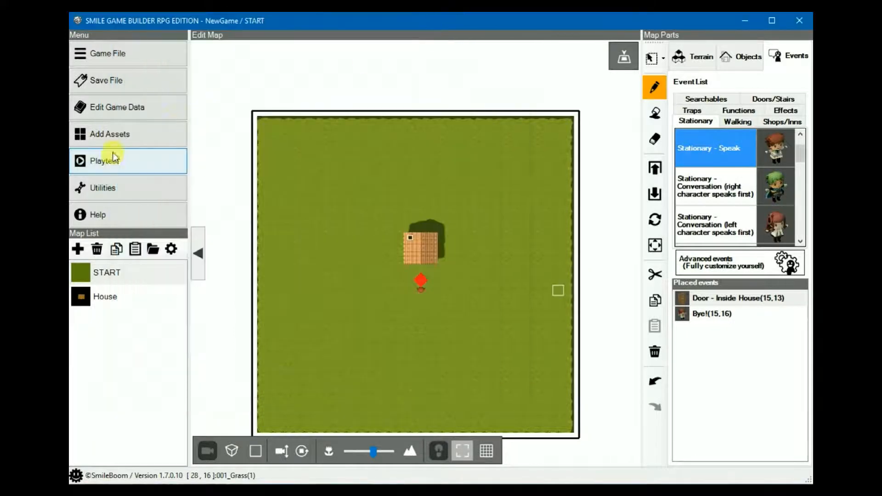
click(106, 161)
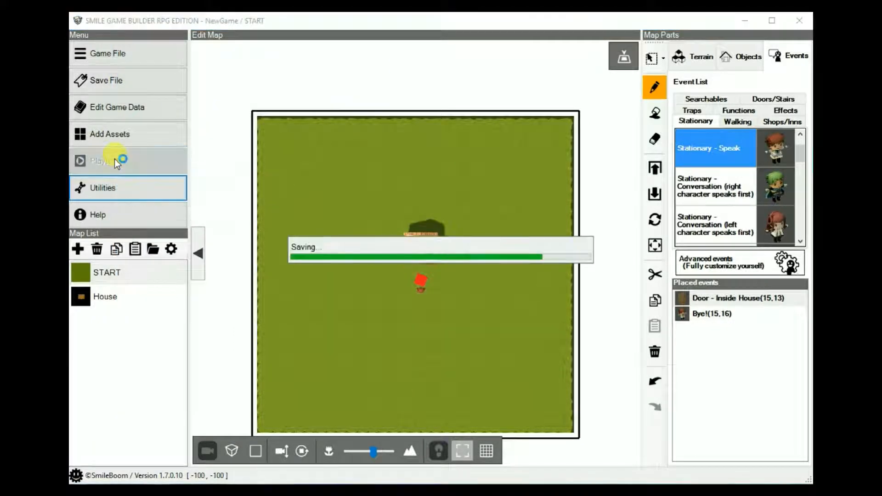
click(104, 160)
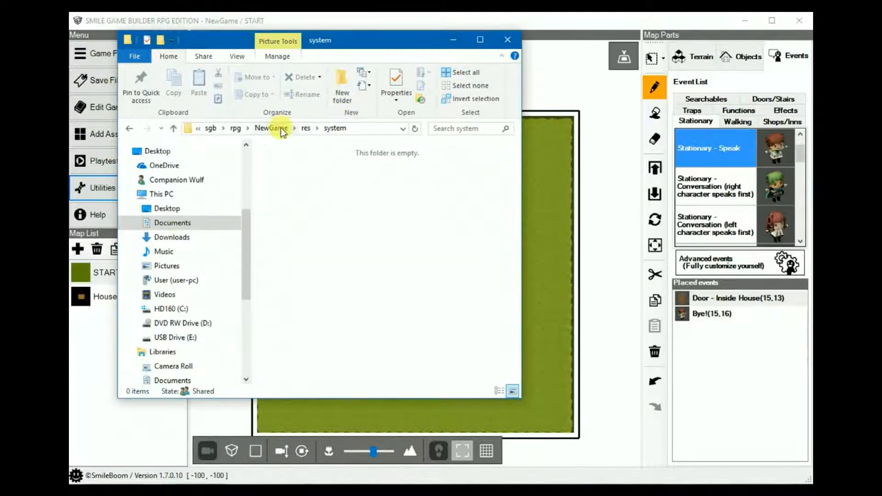
- Check NewGame's system and res folders for gameover.png, then minimize Explorer
click(274, 128)
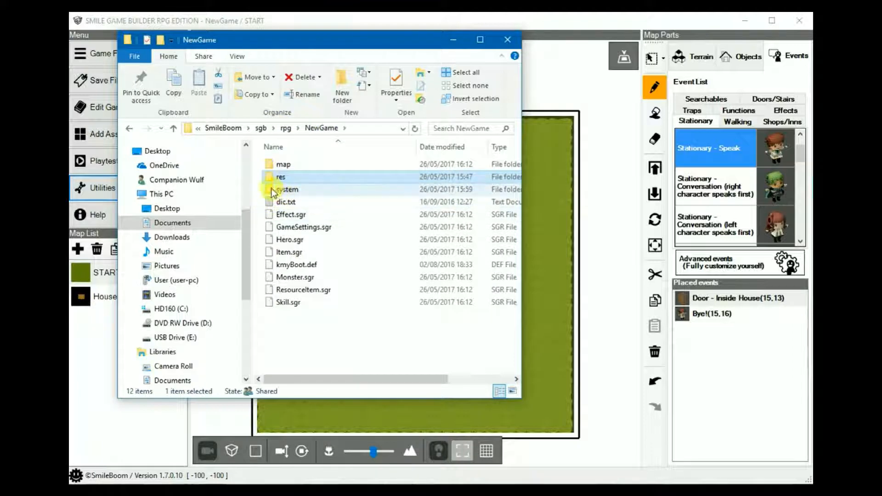
mouse_move(287, 190)
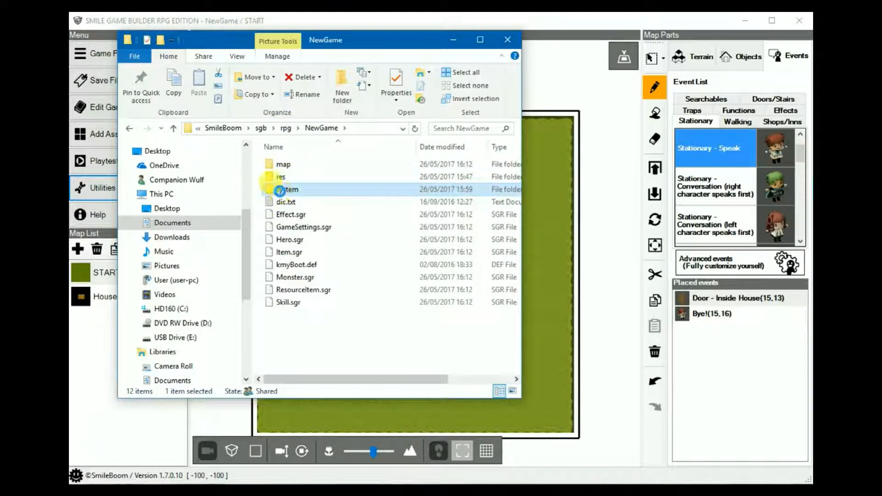
double_click(287, 190)
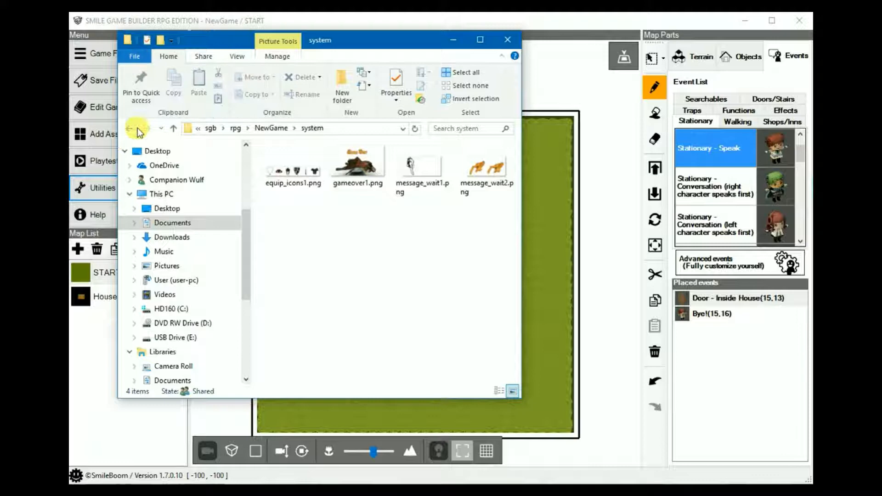
click(130, 128)
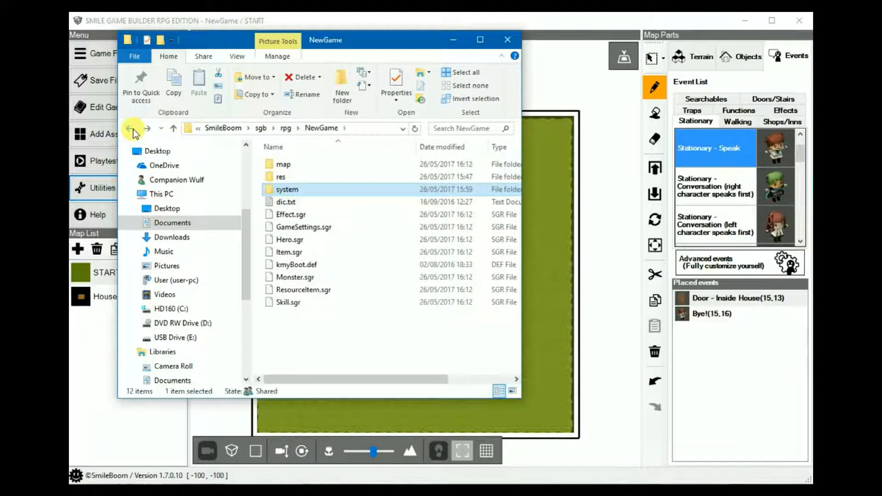
double_click(287, 189)
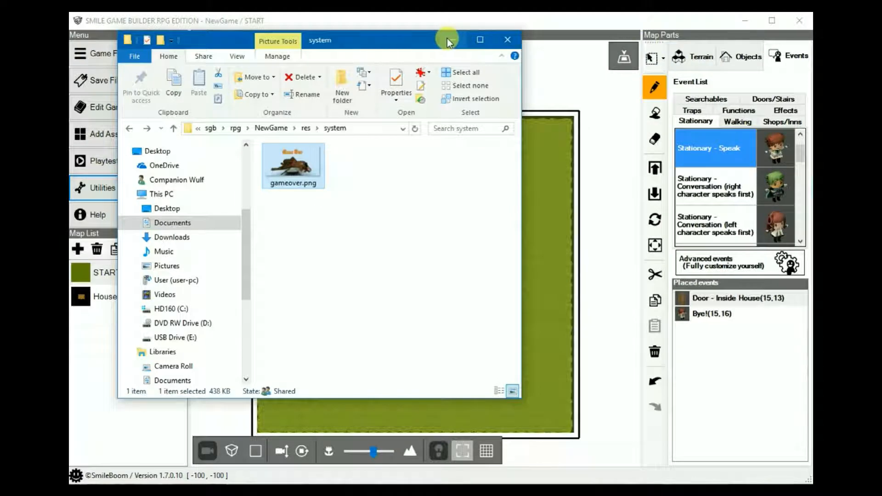
click(507, 40)
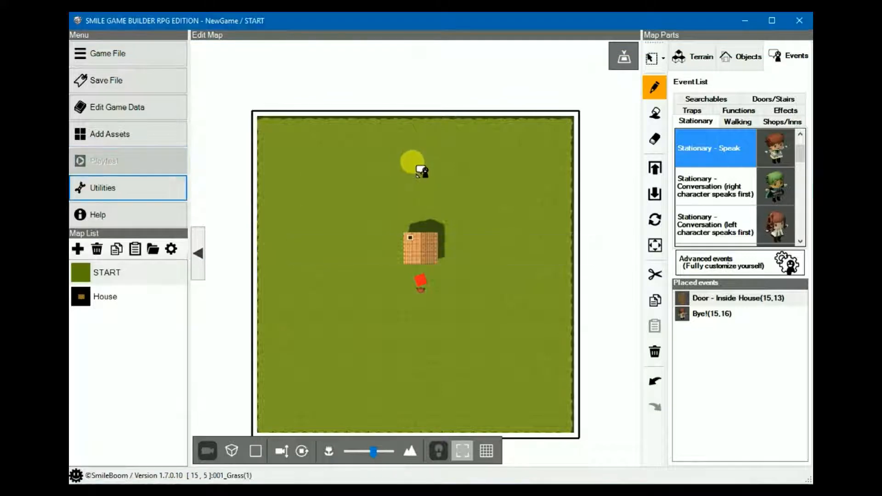
- Run a playtest of NewGame with the hero outside the house, then end it
click(100, 161)
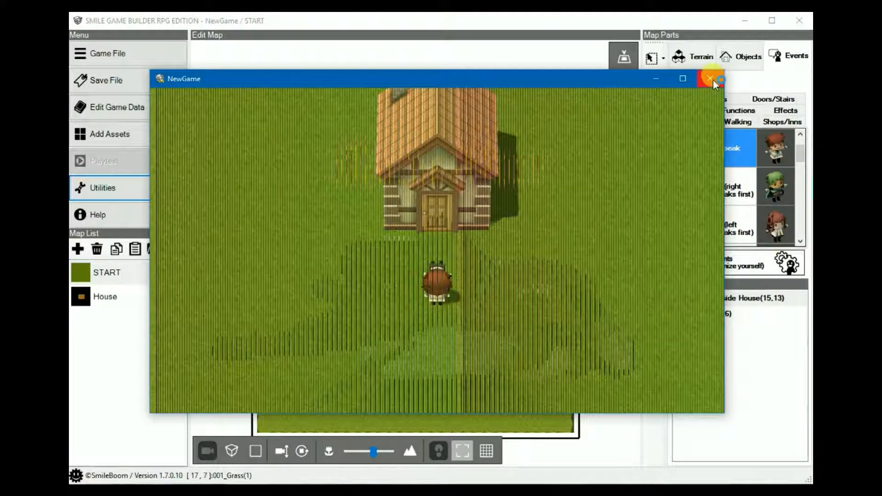
click(709, 78)
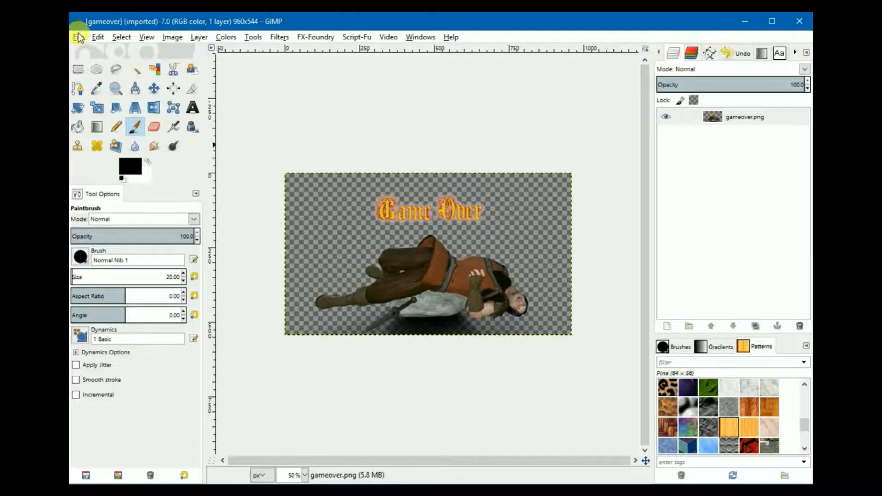
- Export gameover.png over the existing file in NewGame's res/system folder, confirming the replace
click(78, 36)
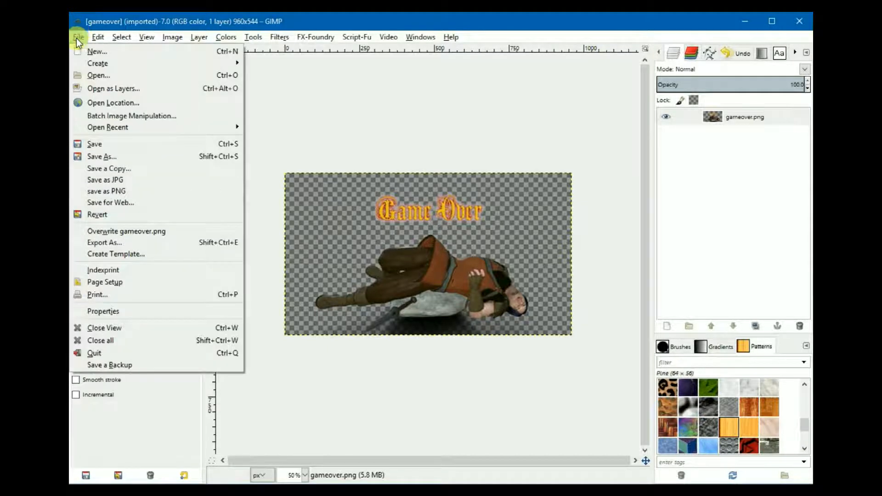
click(105, 242)
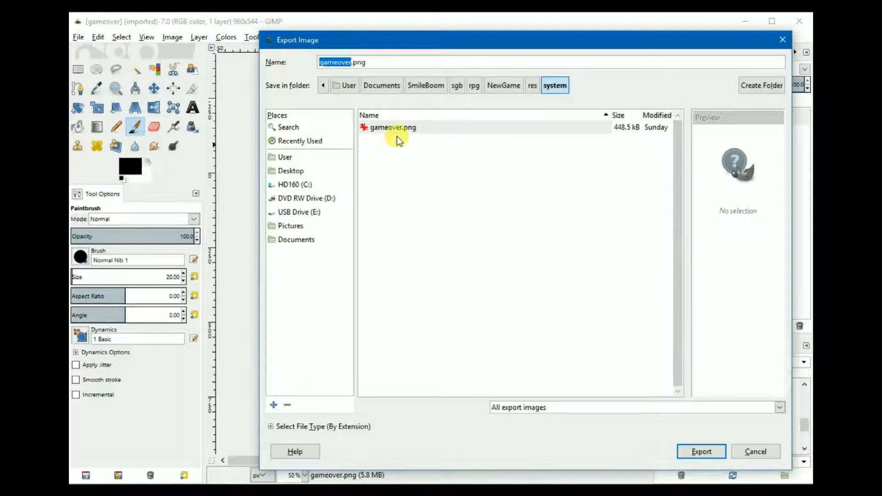
click(394, 127)
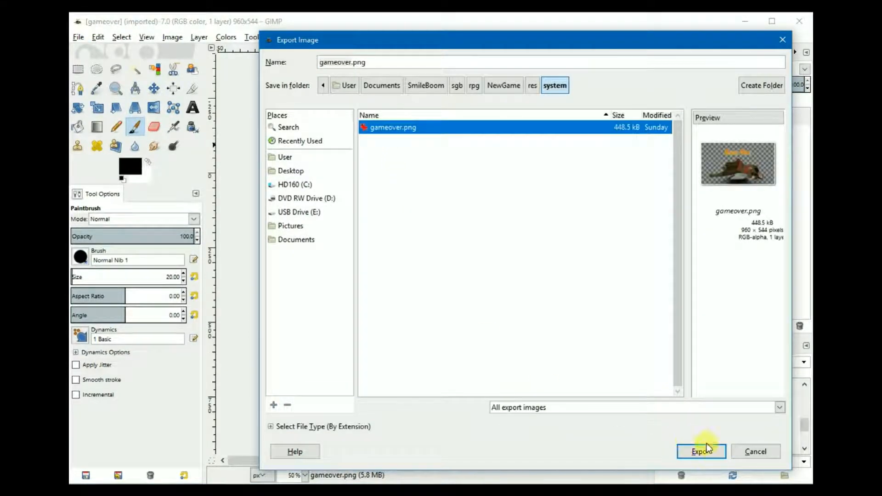
mouse_move(382, 86)
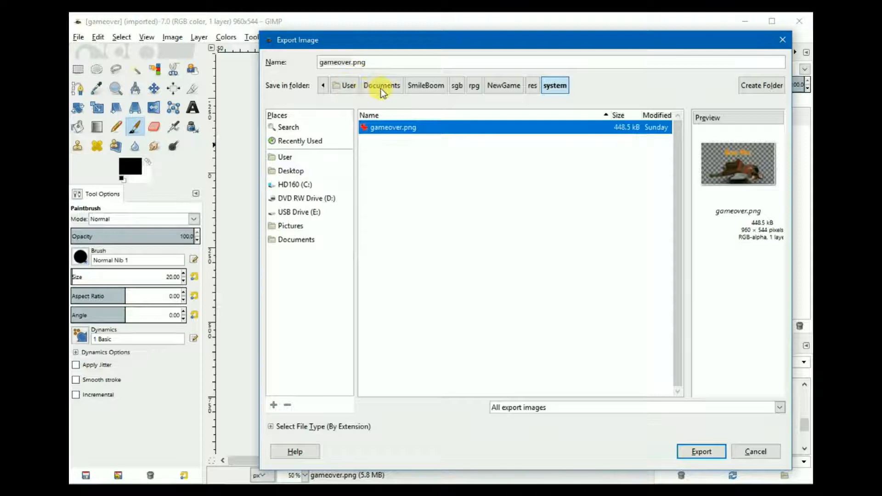
mouse_move(497, 86)
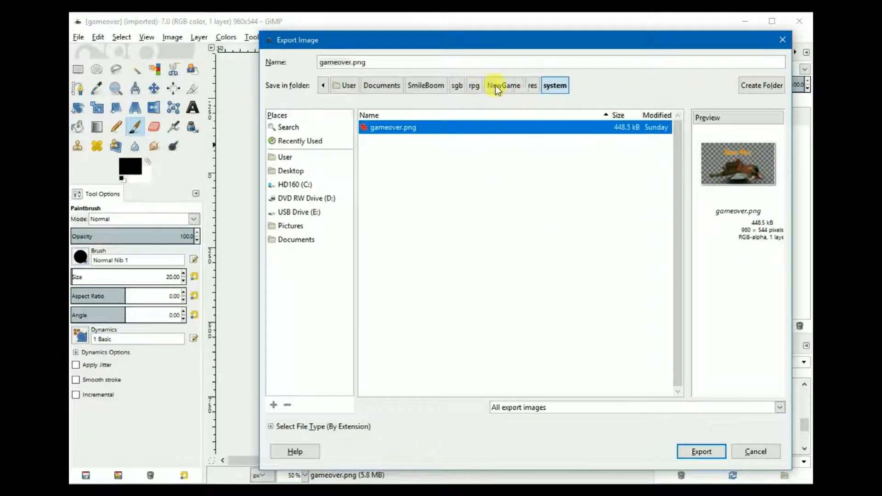
click(702, 451)
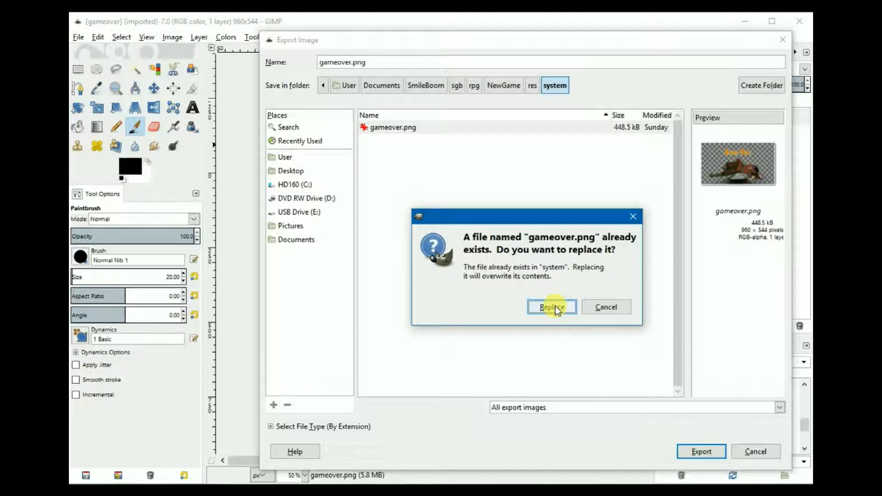
click(551, 306)
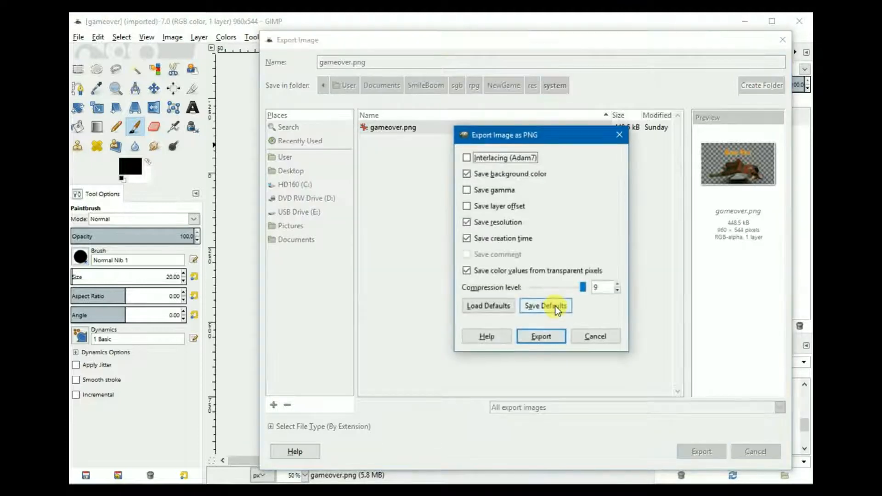
- Write the PNG with interlacing left off in the export options
click(467, 158)
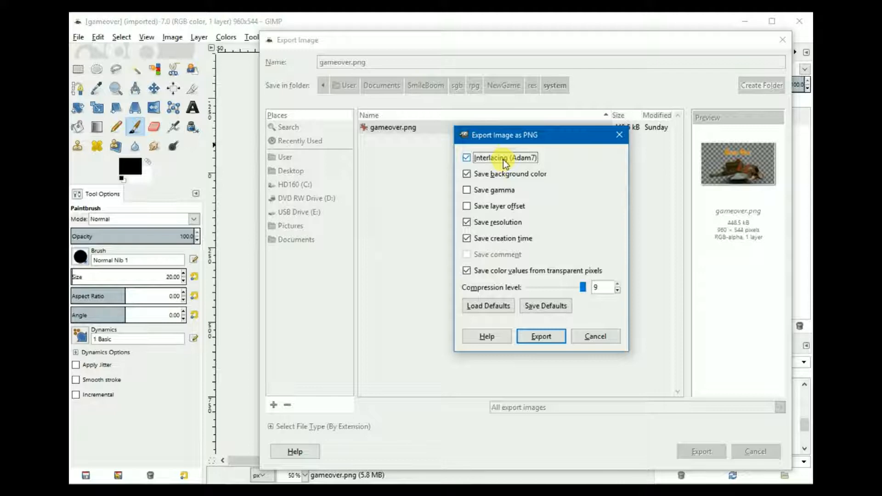
click(466, 157)
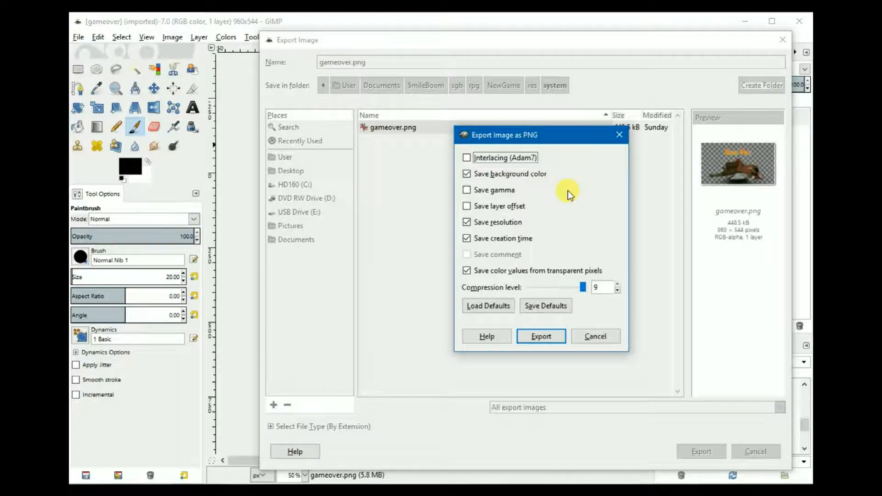
mouse_move(466, 158)
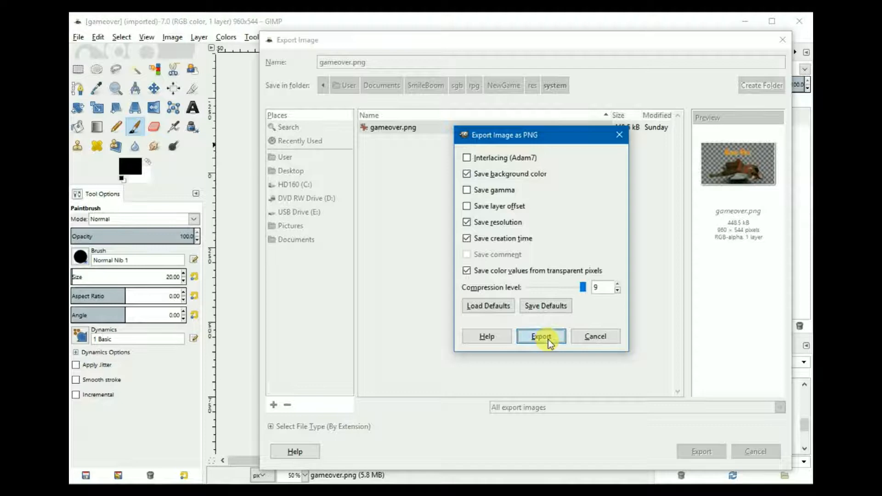
click(541, 336)
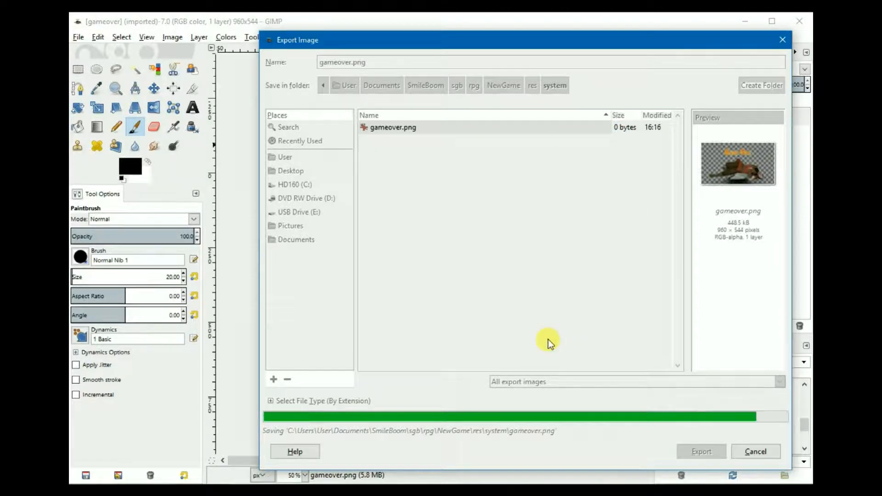
click(701, 451)
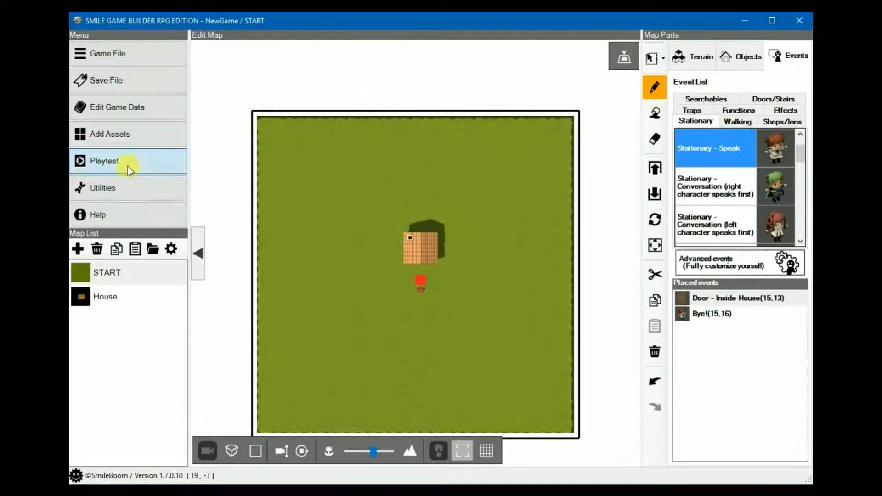
- Playtest to view the new Game Over screen, then close the test window
click(101, 161)
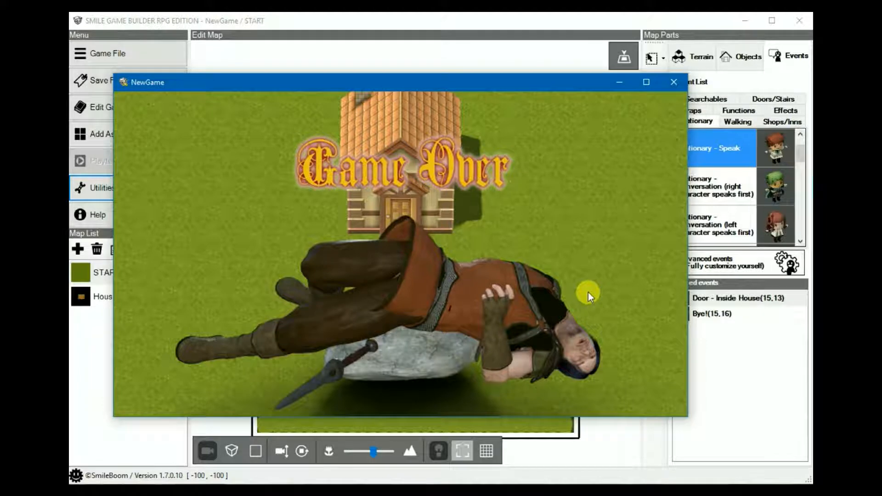
mouse_move(657, 178)
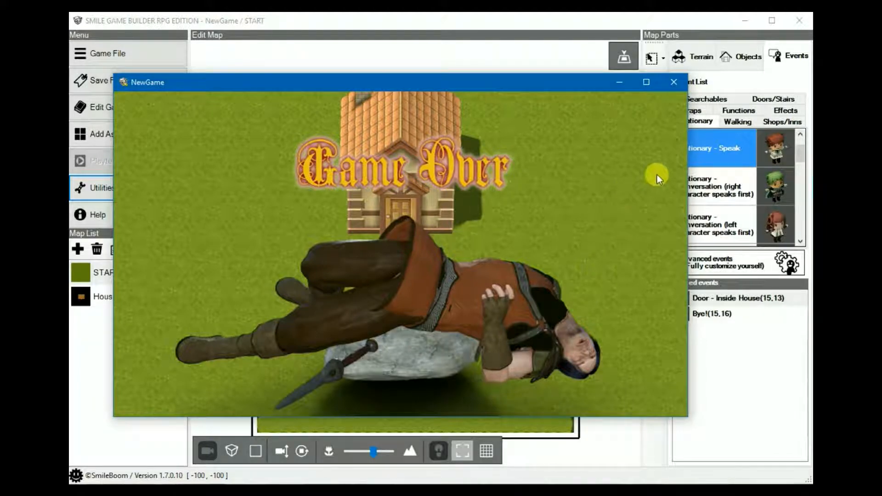
click(673, 81)
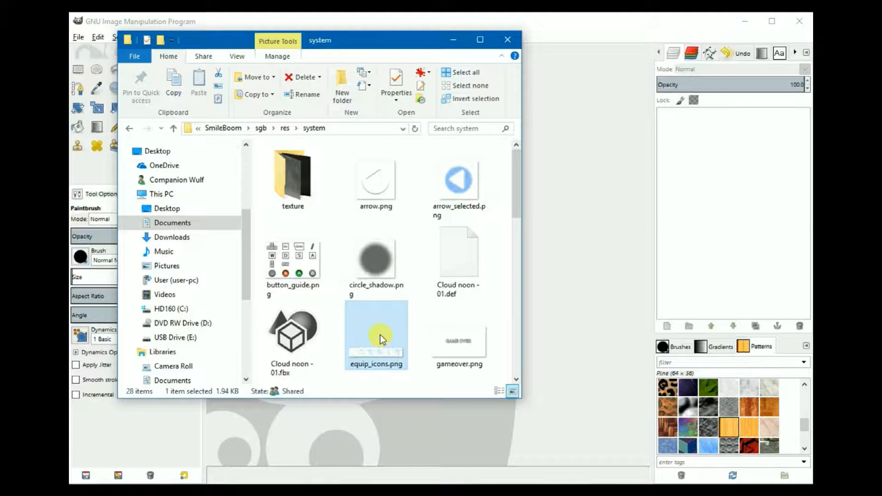
double_click(374, 334)
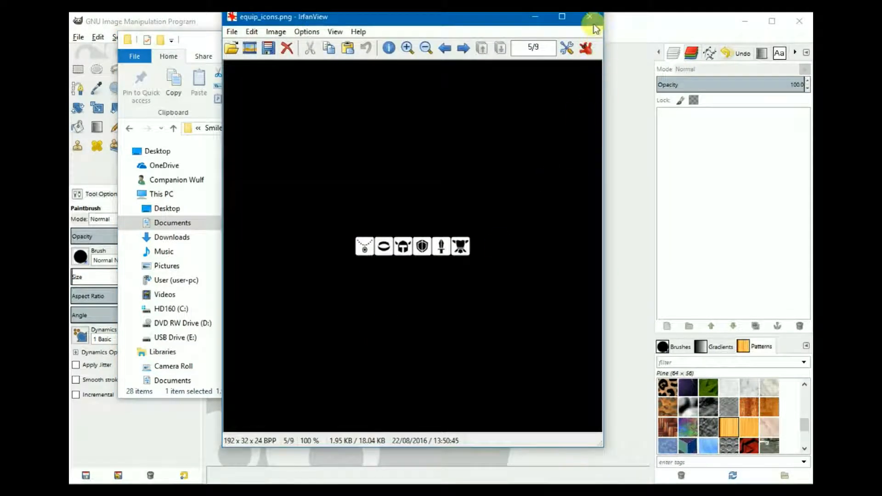
click(588, 16)
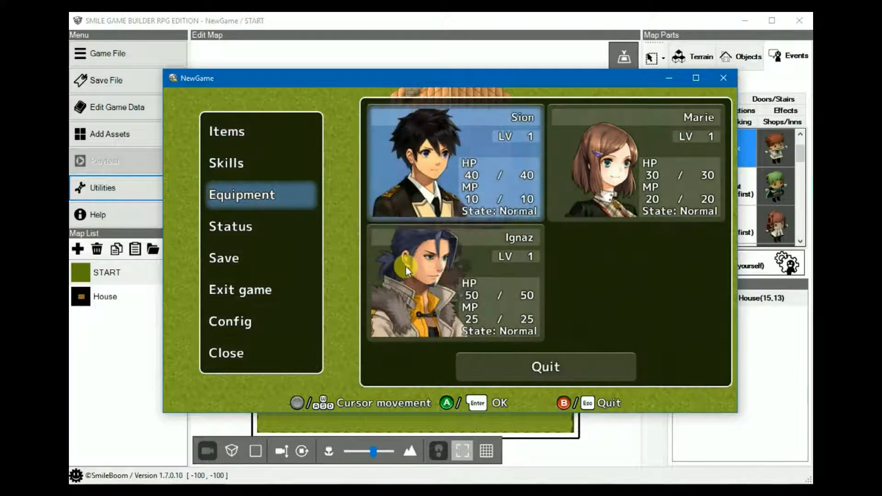
- View Sion's equipment slot icons in the playtest, then close the game window
click(242, 194)
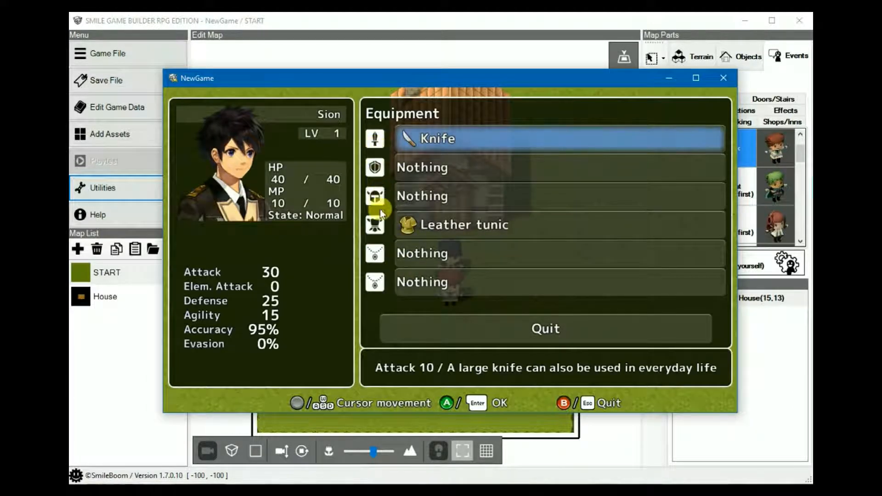
mouse_move(601, 114)
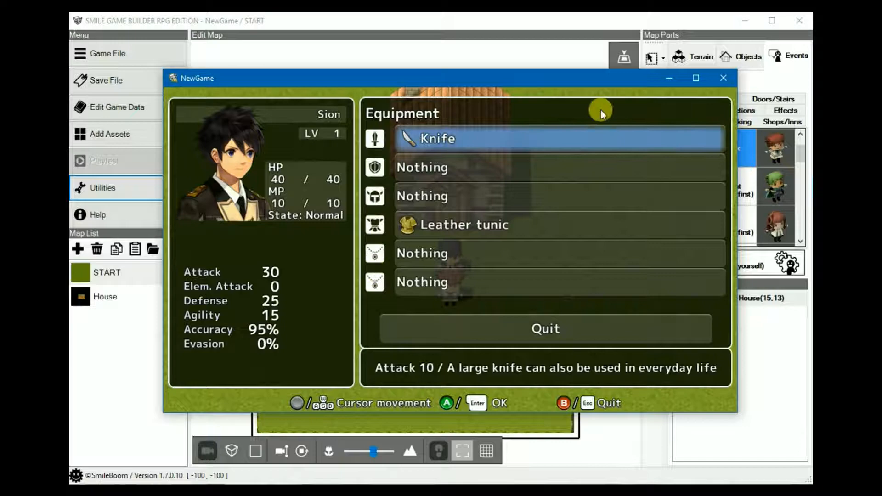
click(721, 77)
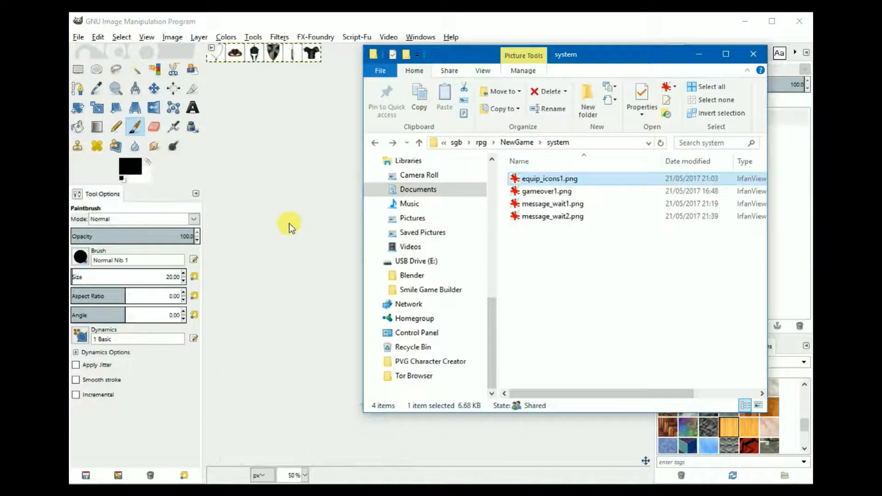
- Load equip_icons1.png into GIMP and inspect the 192x32 strip of six icons
double_click(546, 178)
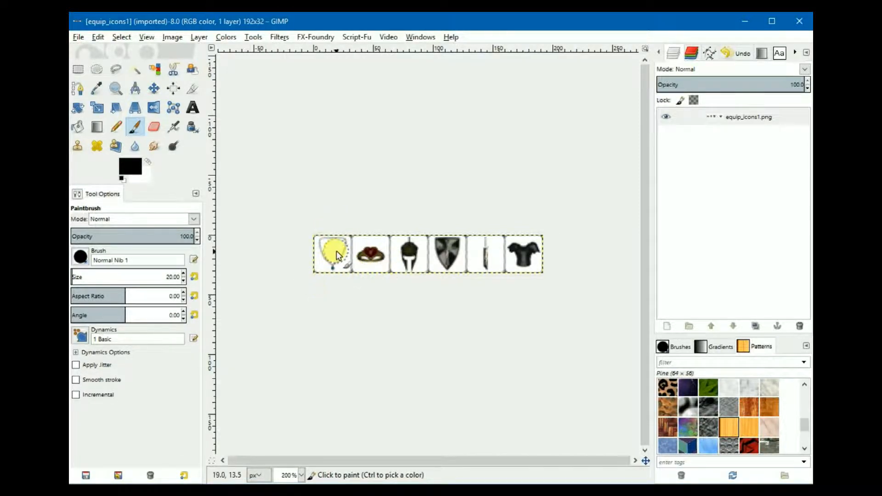
drag(332, 254, 371, 262)
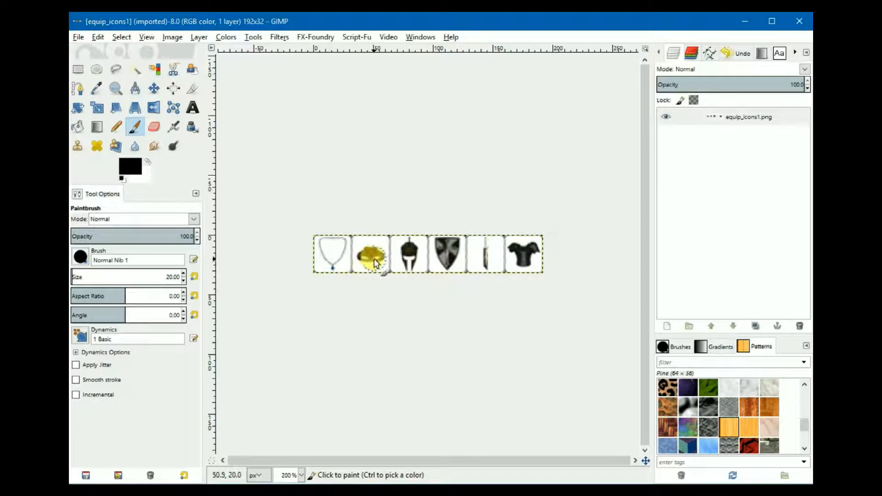
click(479, 254)
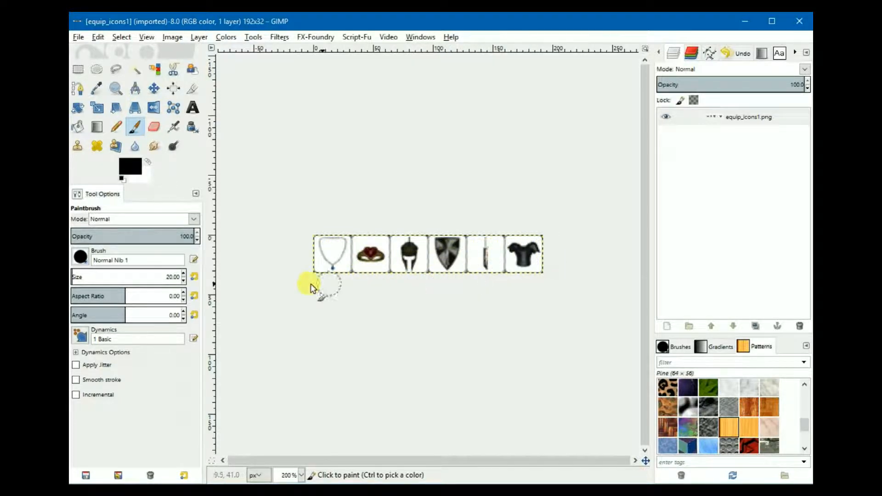
mouse_move(431, 306)
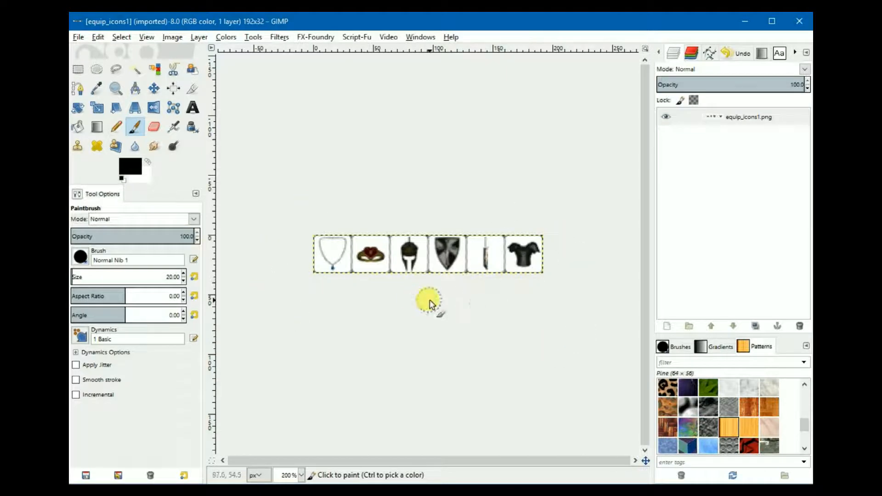
mouse_move(418, 304)
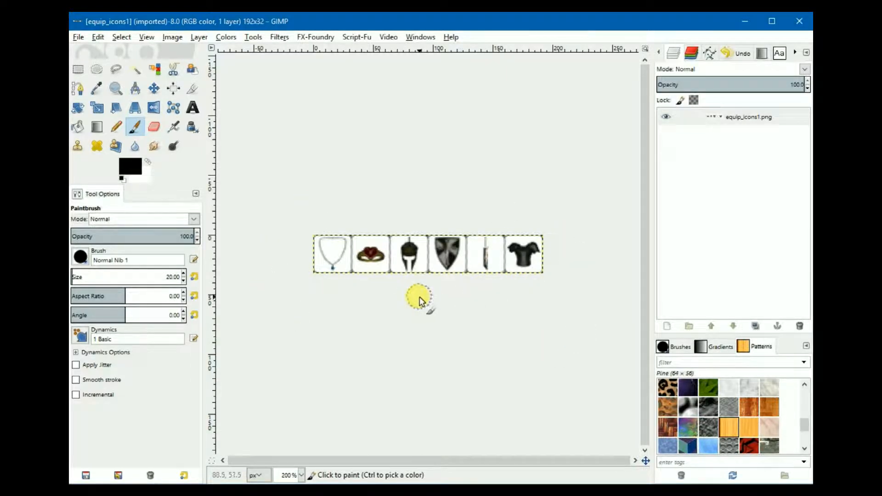
mouse_move(365, 277)
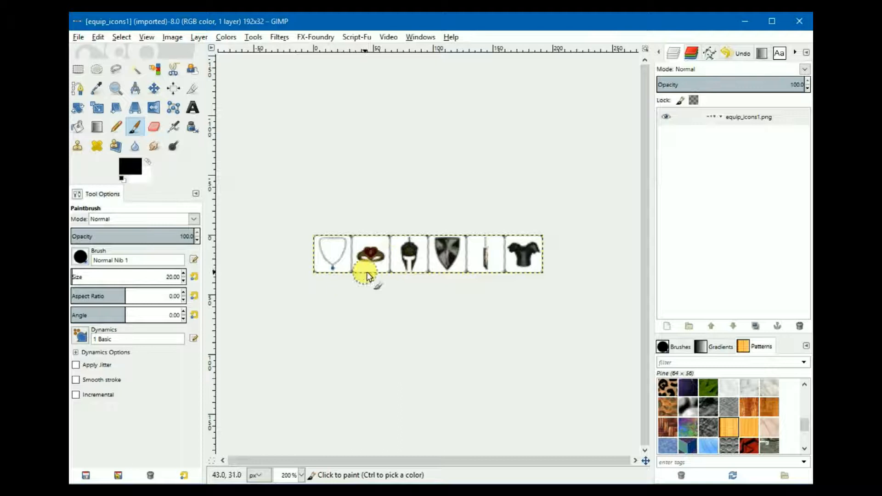
mouse_move(370, 283)
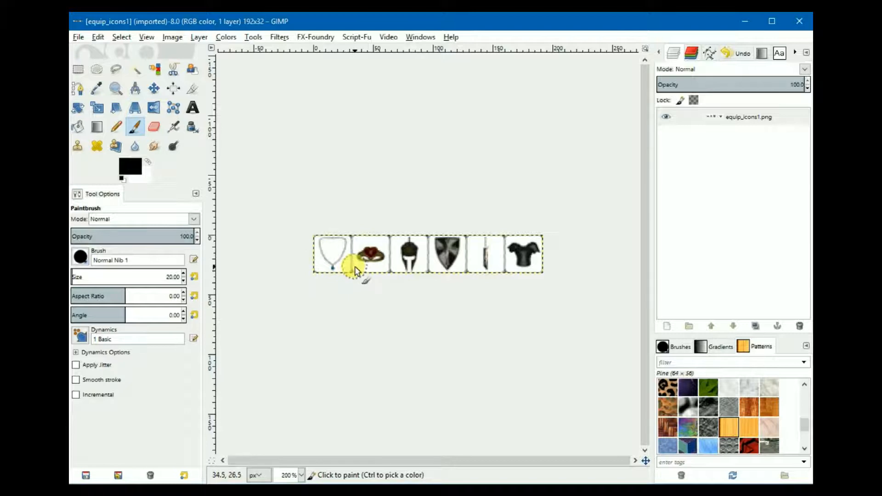
mouse_move(454, 333)
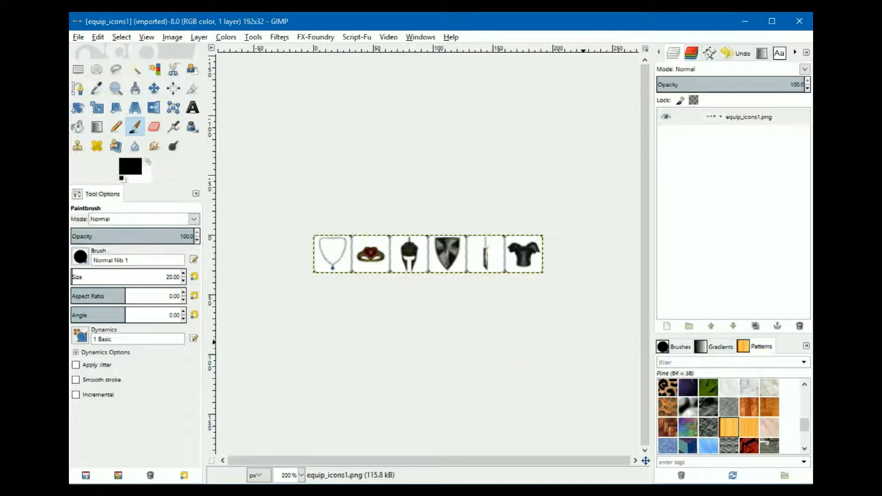
mouse_move(562, 288)
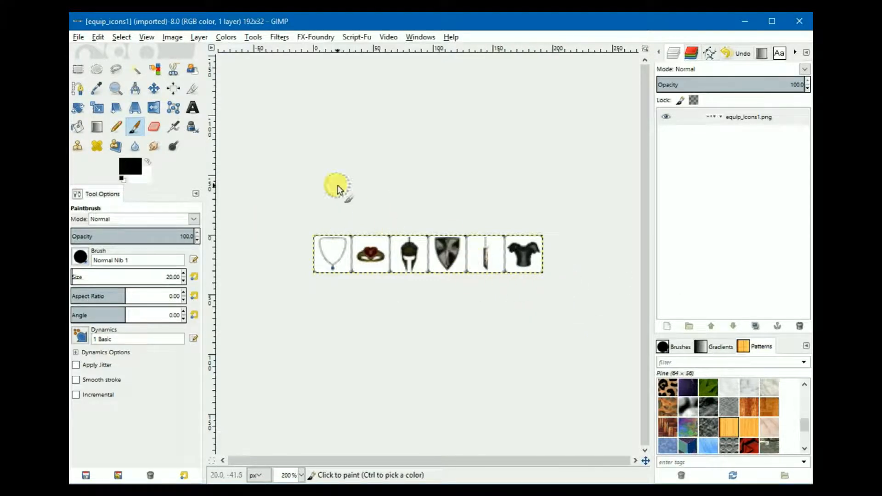
click(78, 37)
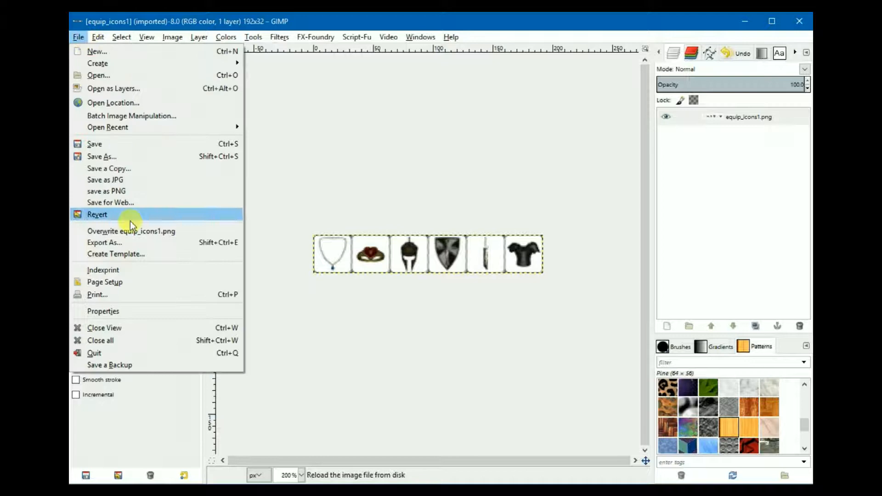
- Export the strip as equip_icons.png into NewGame's res/system folder
click(104, 242)
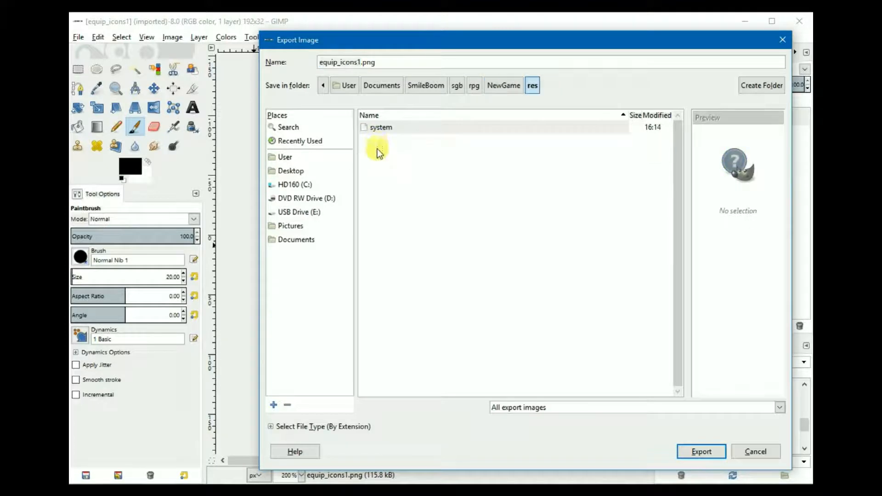
double_click(380, 127)
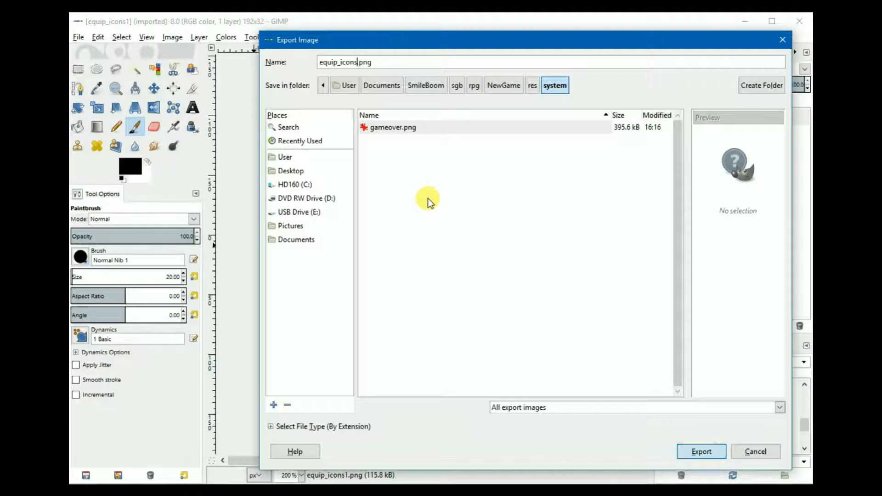
click(701, 451)
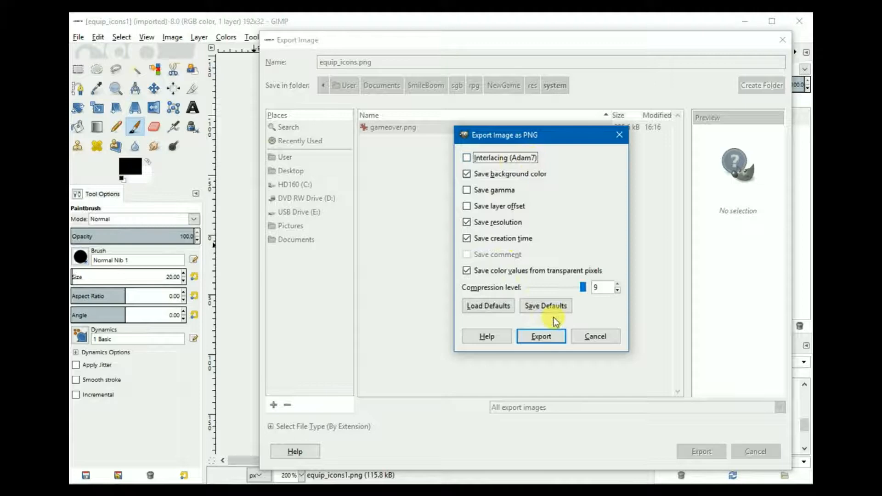
click(541, 336)
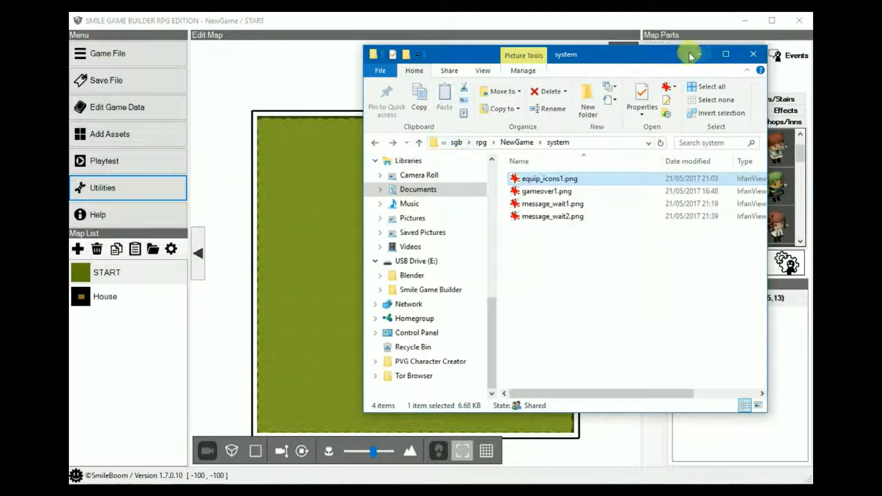
- Start another playtest and bring up Sion's equipment screen showing the Knife and Leather tunic icons
click(753, 53)
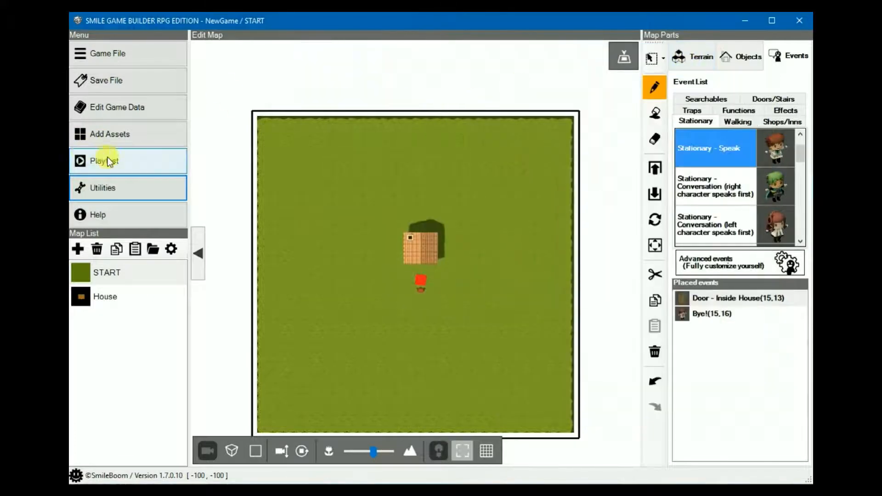
click(105, 161)
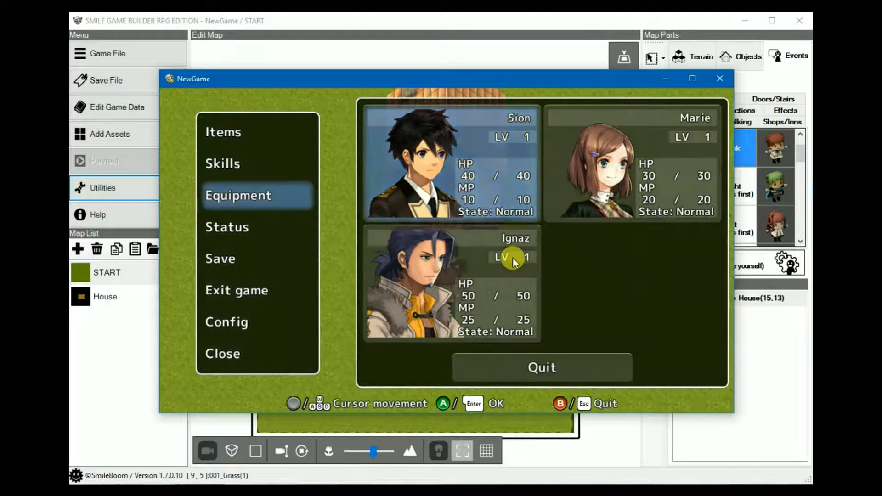
click(238, 195)
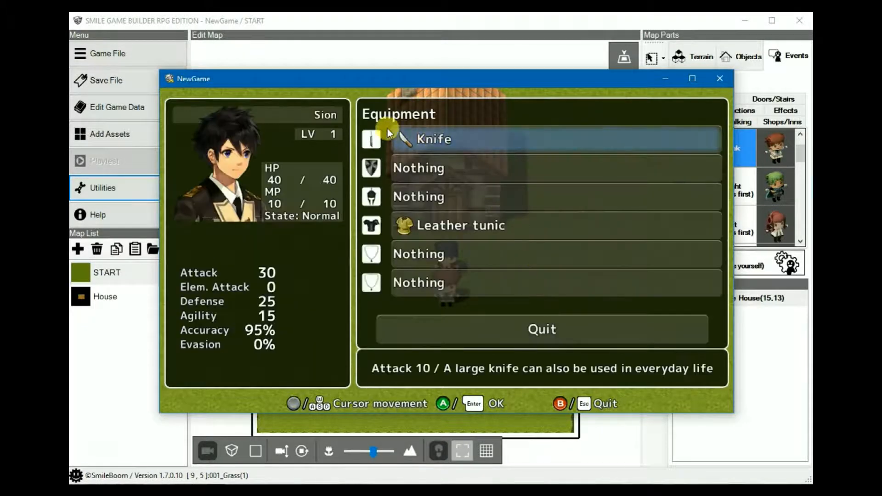
mouse_move(375, 302)
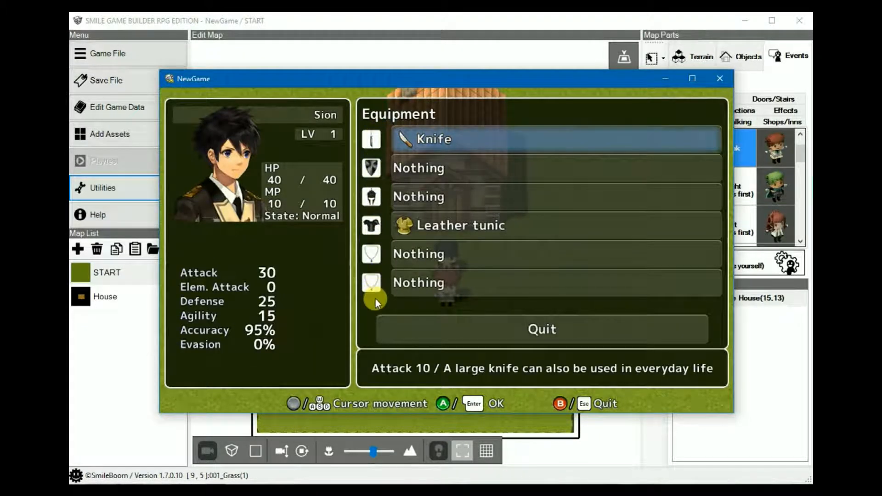
mouse_move(658, 147)
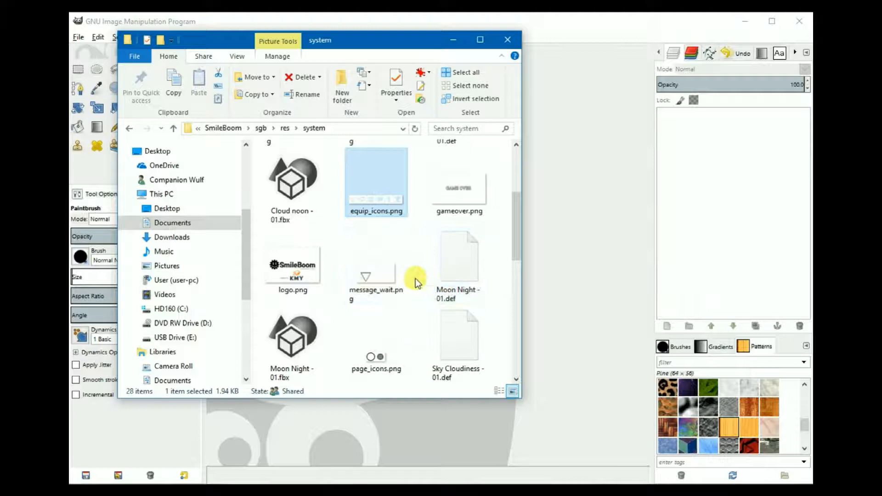
- Preview the stock 64x32 message_wait.png arrow in IrfanView, then close the viewer and Explorer
click(375, 276)
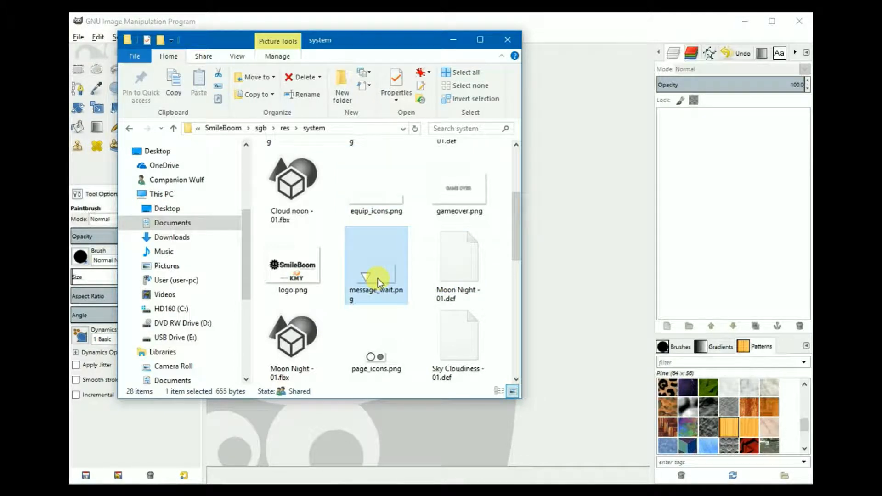
mouse_move(380, 276)
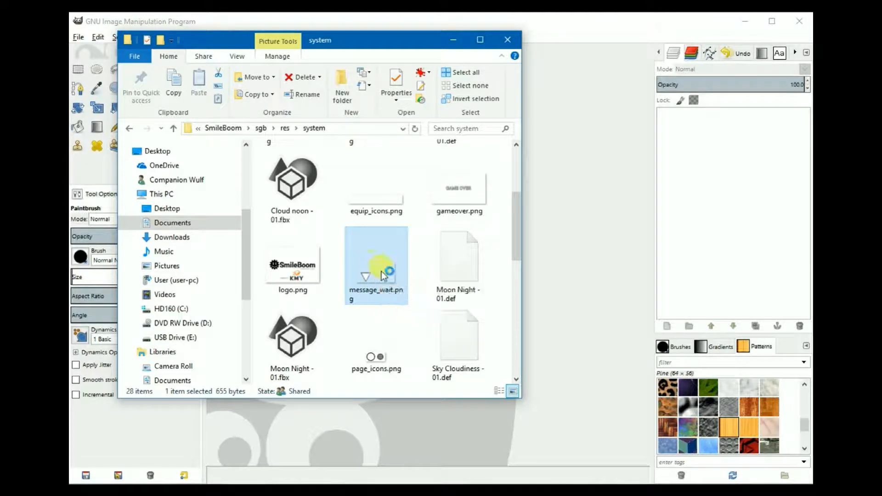
double_click(382, 274)
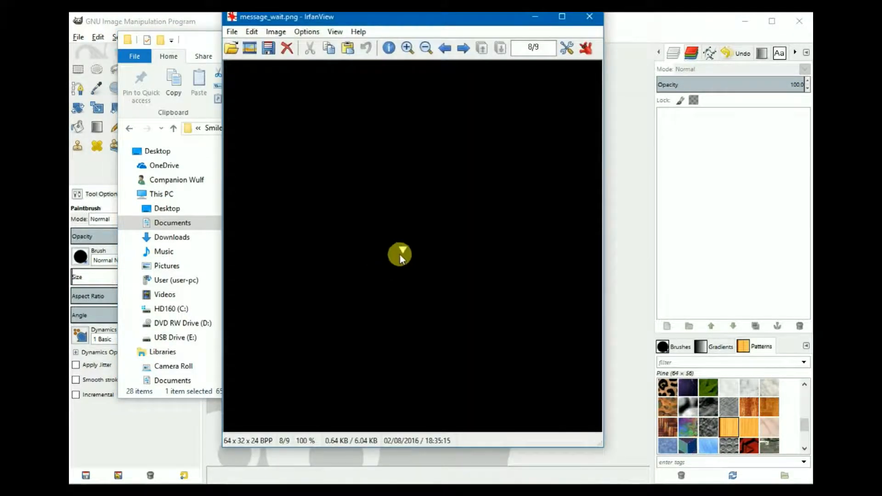
mouse_move(406, 123)
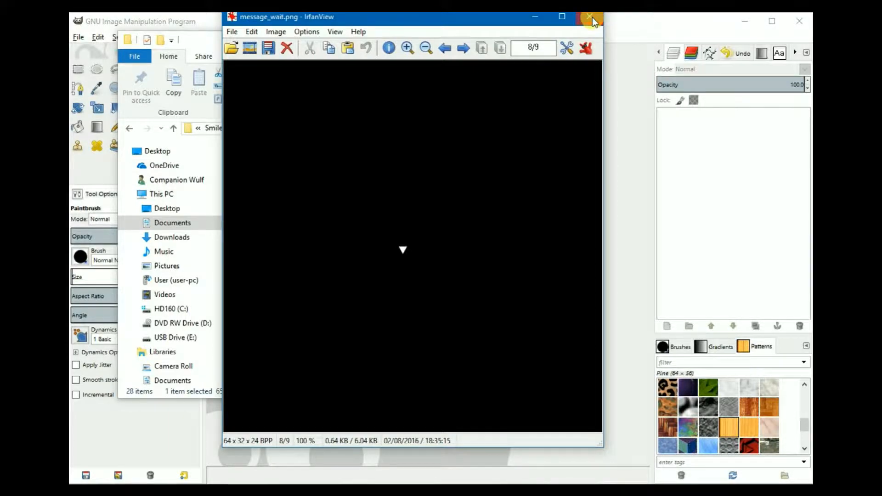
click(586, 15)
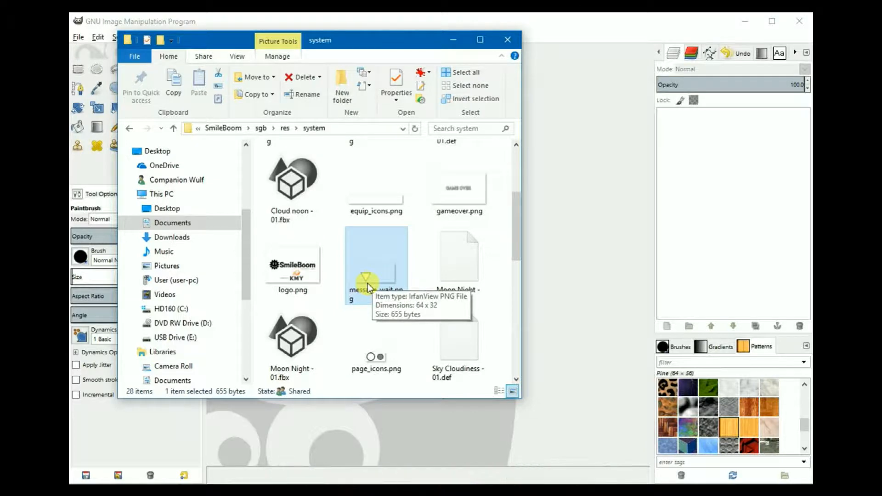
click(507, 40)
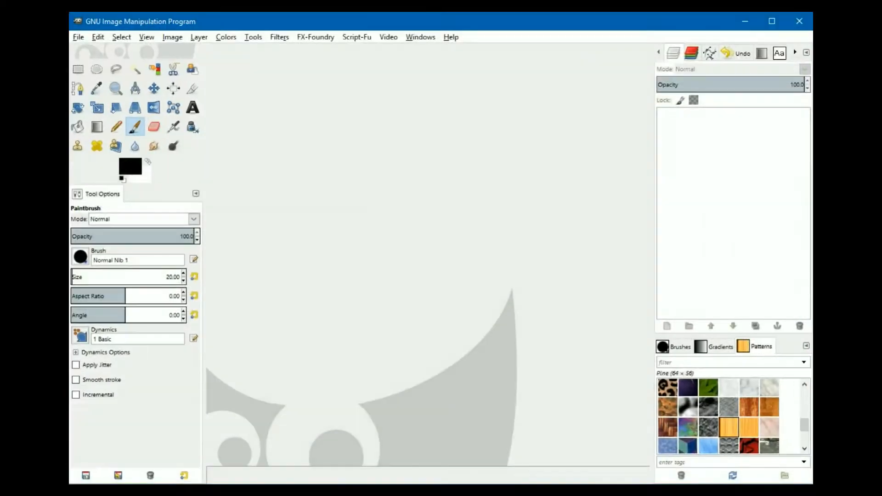
- Load message_wait1.png from the custom images folder into GIMP and start Export As
key(alt+tab)
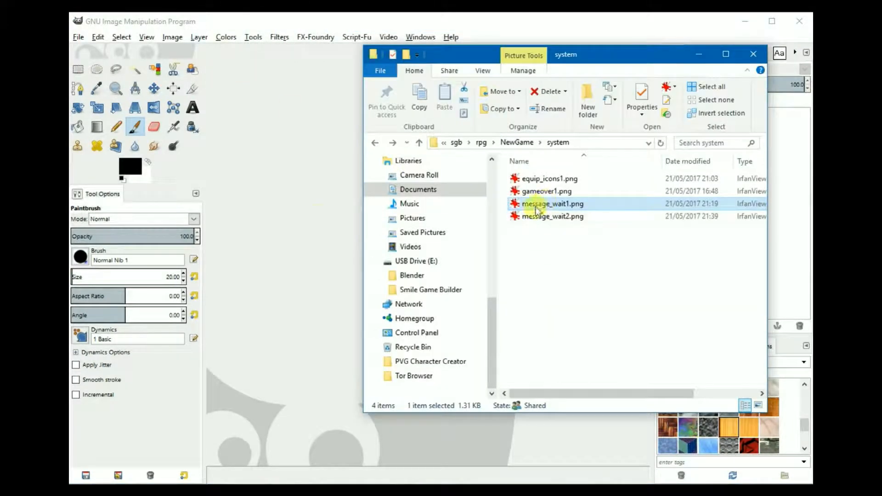
double_click(552, 203)
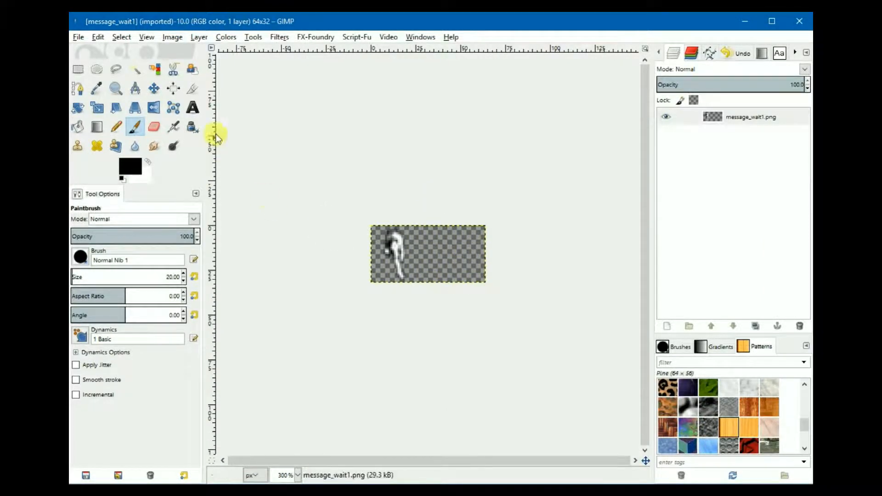
mouse_move(93, 66)
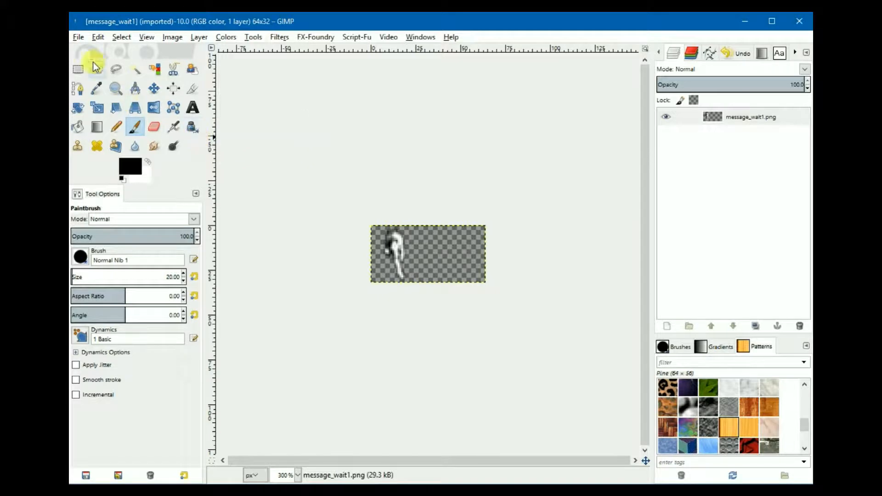
click(78, 37)
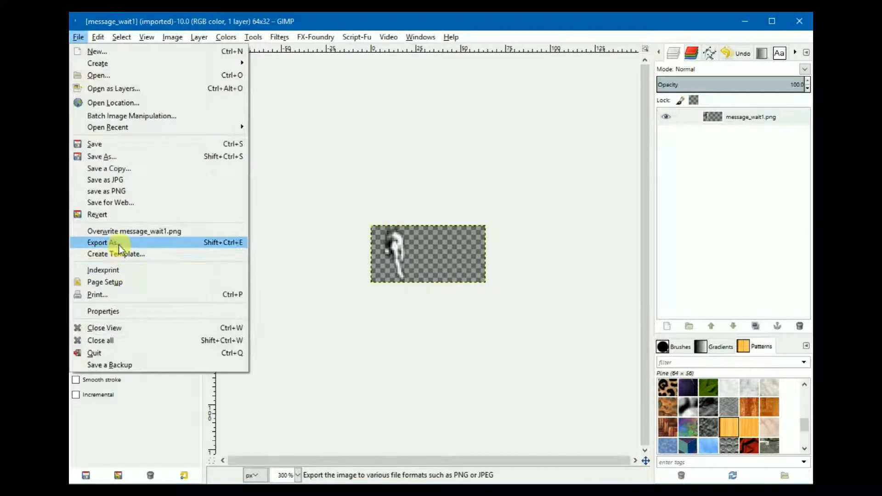
click(108, 242)
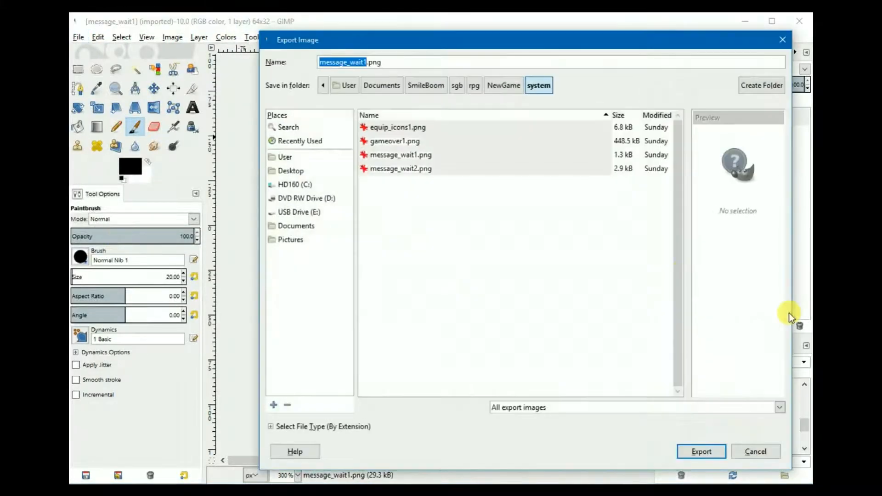
- Export it as message_wait.png into NewGame's res/system folder
click(504, 85)
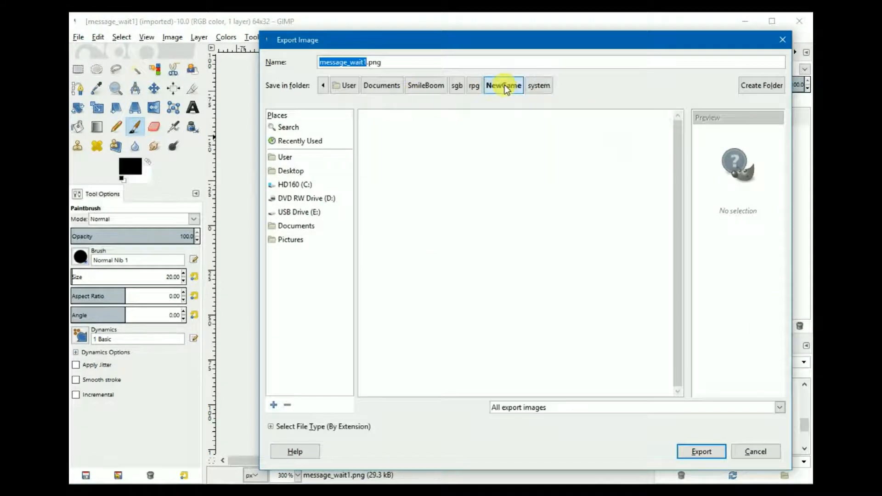
click(504, 85)
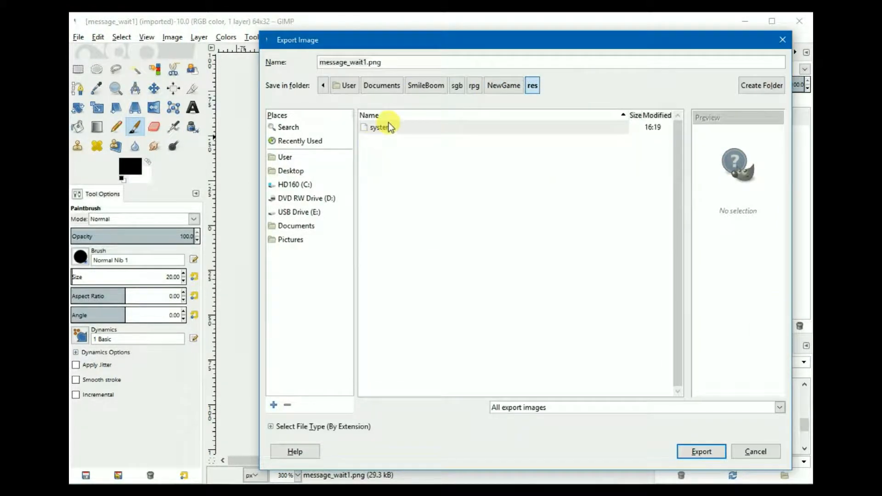
double_click(375, 126)
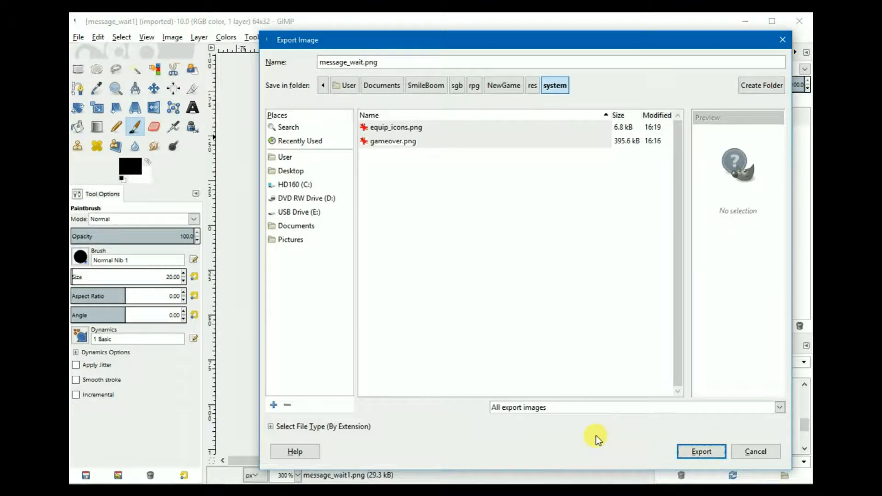
click(701, 451)
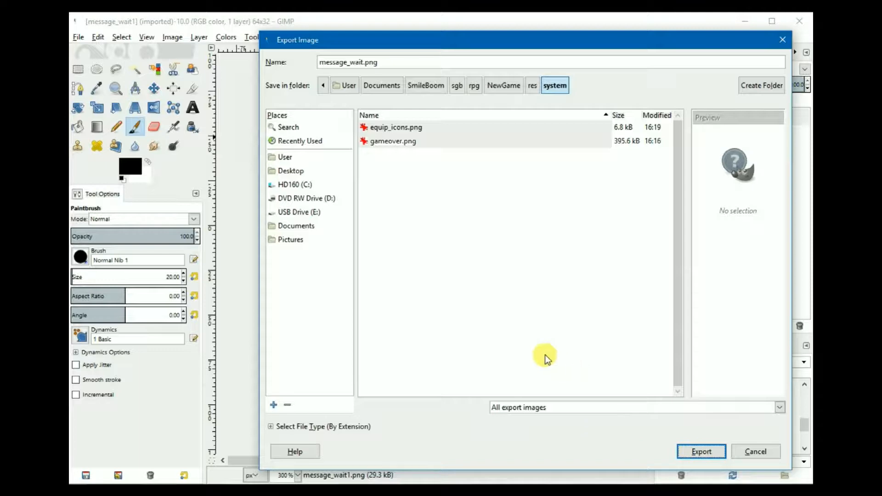
click(701, 451)
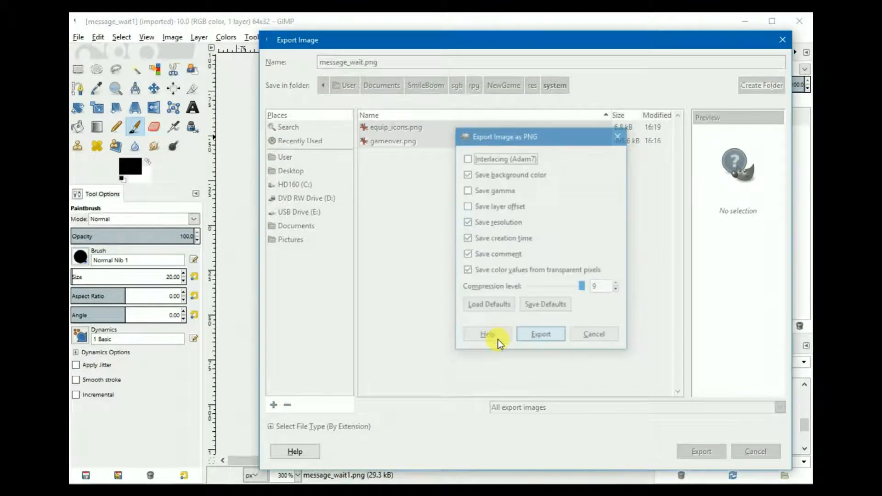
click(541, 335)
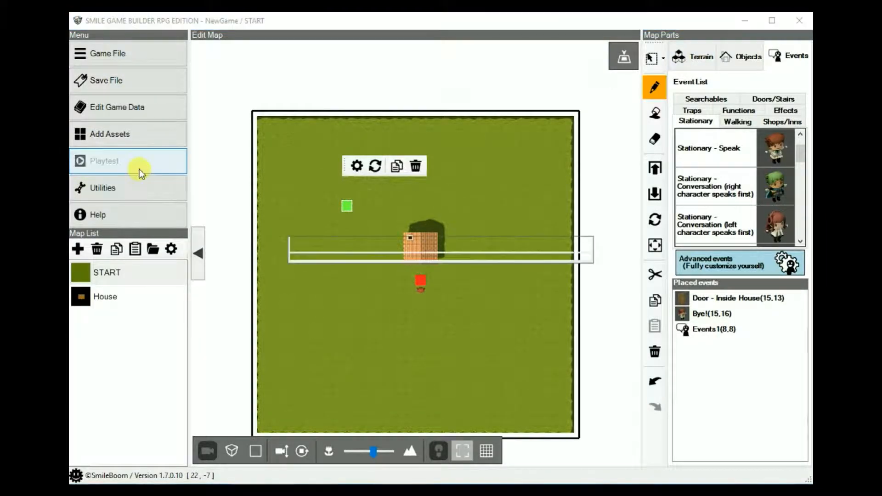
- Start a playtest showing the Hello! message box with the custom wait cursor
click(105, 161)
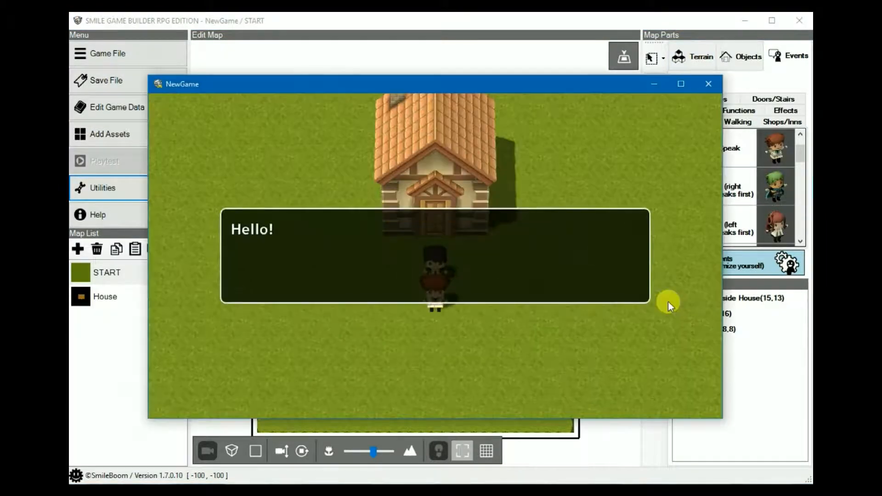
mouse_move(431, 309)
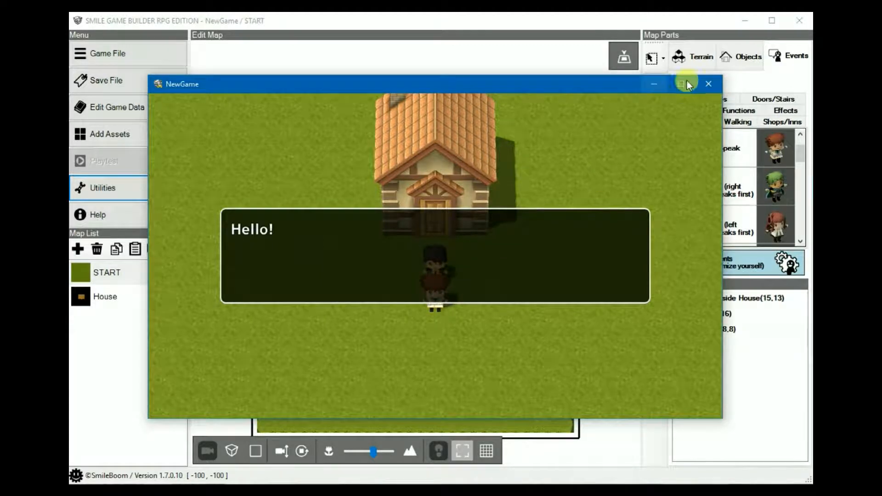
mouse_move(709, 84)
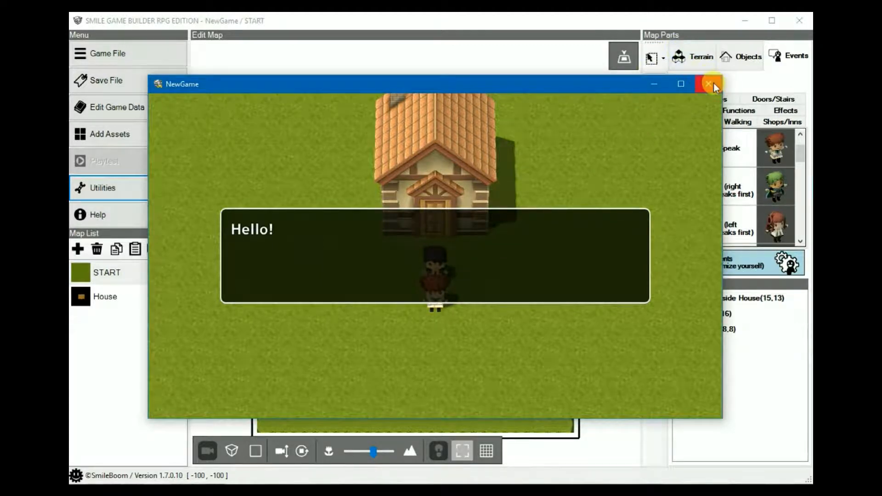
- Close the playtest, preview message_wait2 and open it in GIMP for export
click(708, 83)
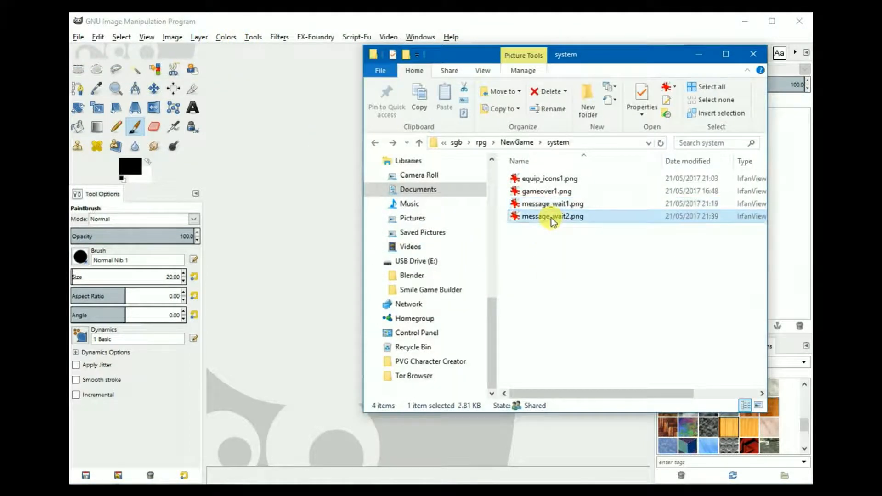
double_click(553, 215)
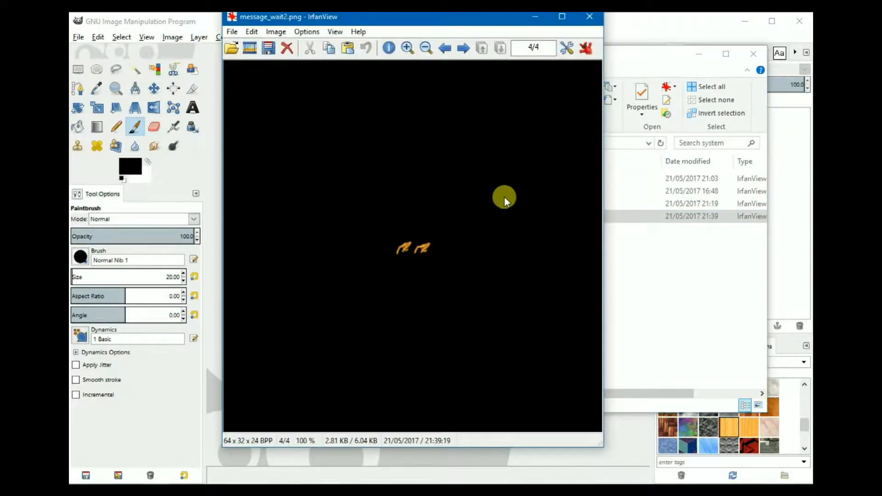
mouse_move(371, 255)
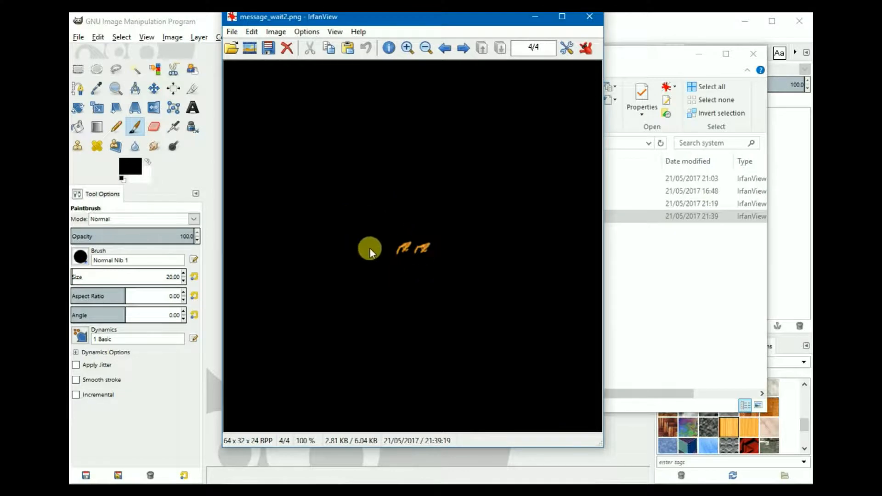
mouse_move(506, 228)
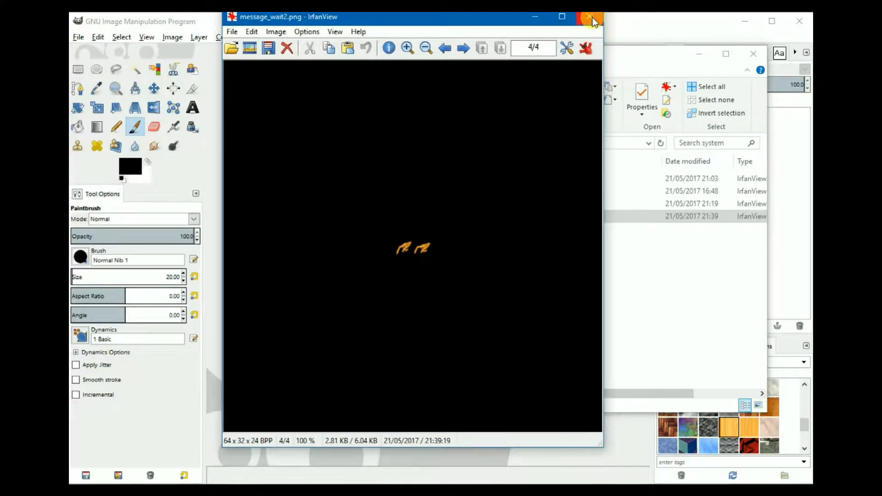
click(587, 17)
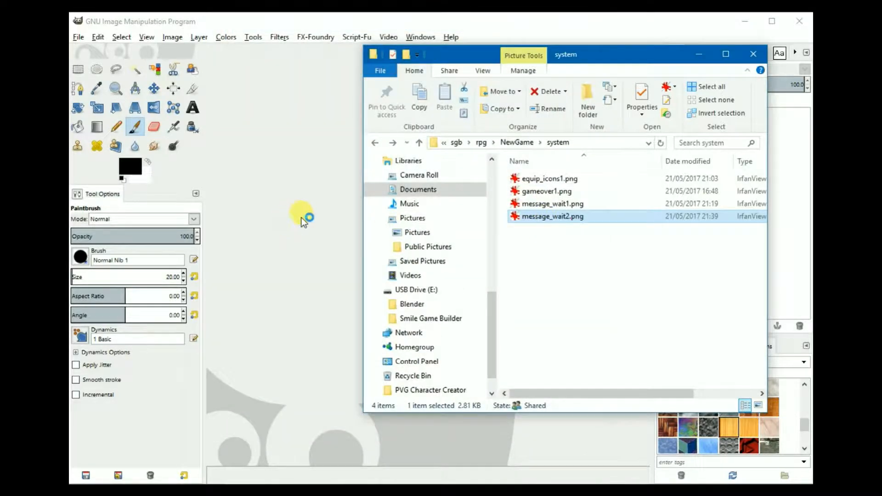
double_click(551, 216)
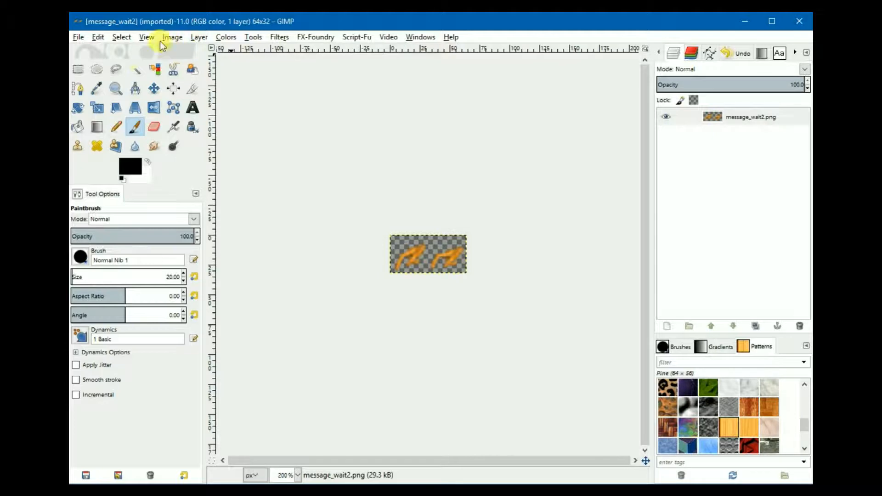
click(78, 36)
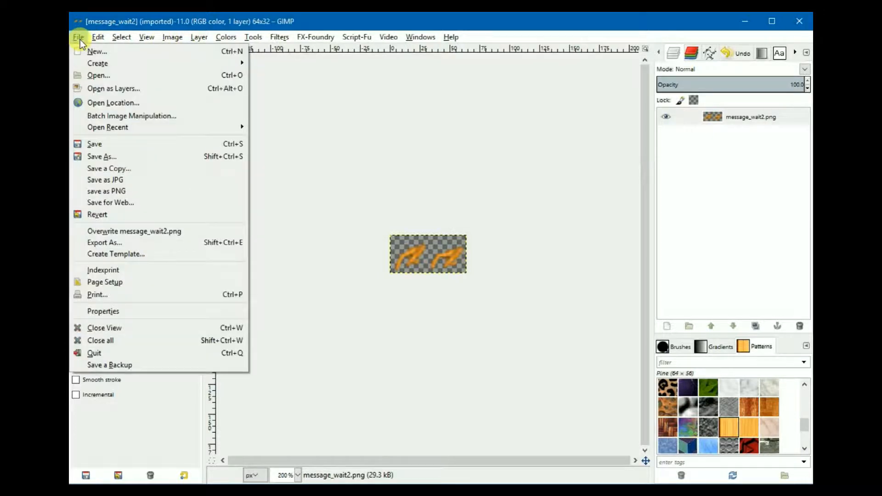
mouse_move(114, 169)
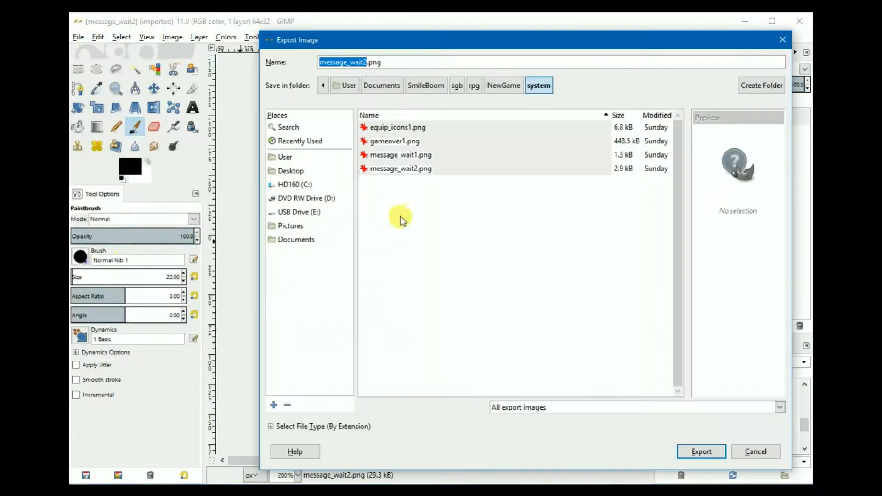
- Export the image as message_wait.png into NewGame's res/system, replacing the old file
click(503, 86)
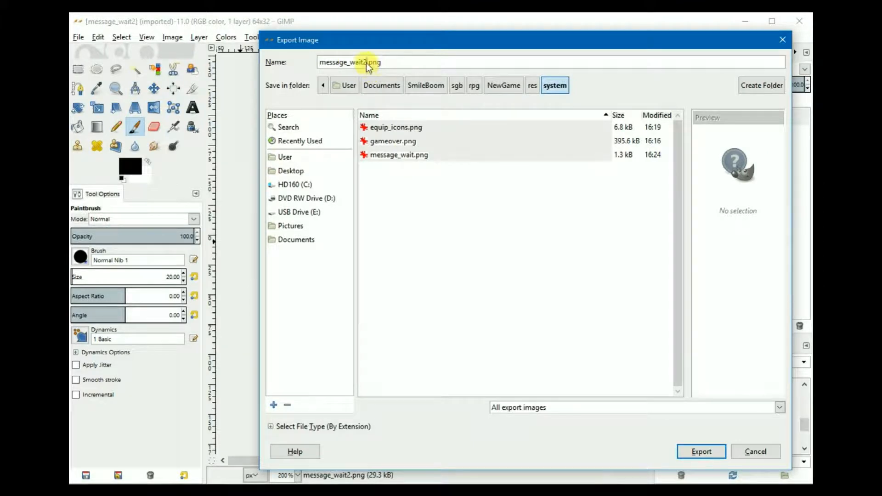
click(701, 452)
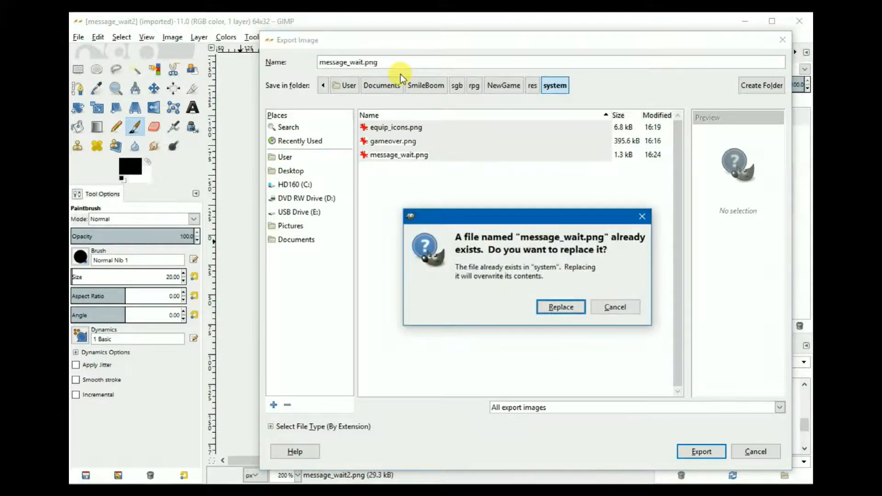
click(560, 307)
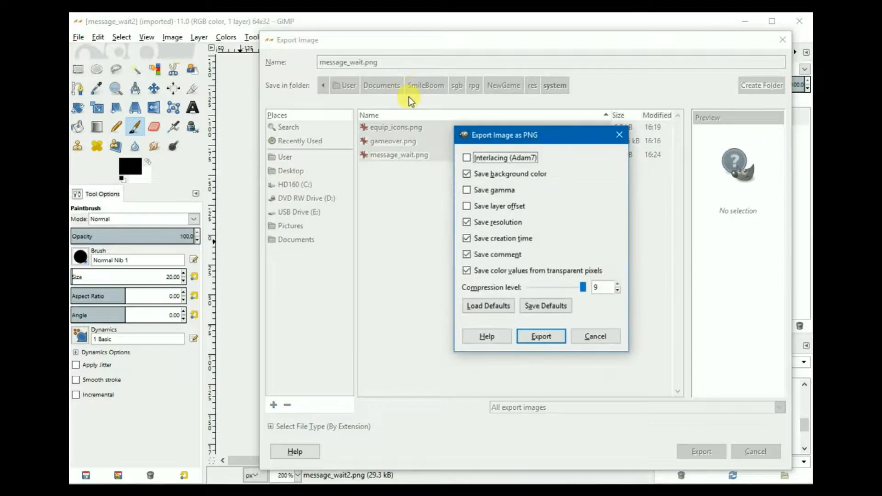
click(540, 337)
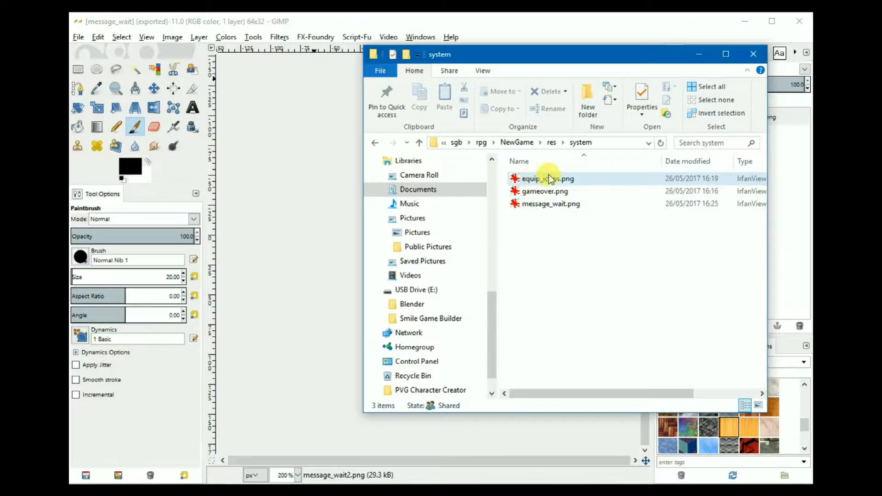
mouse_move(540, 208)
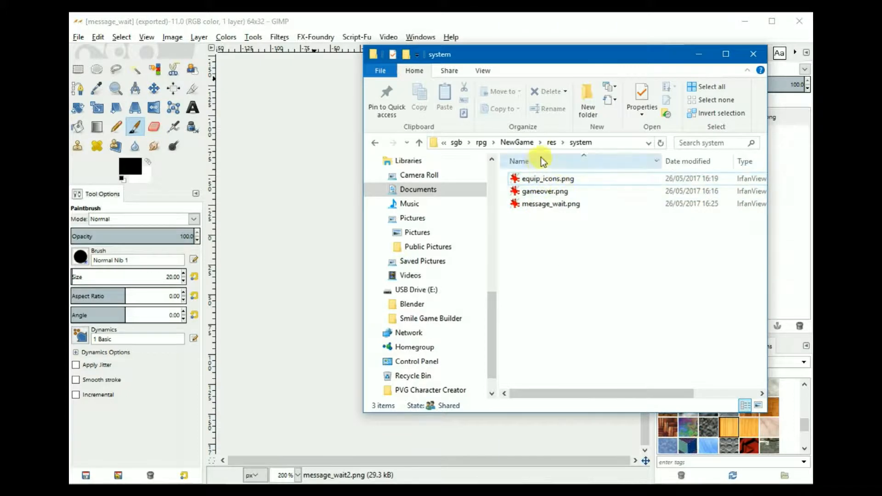
mouse_move(608, 177)
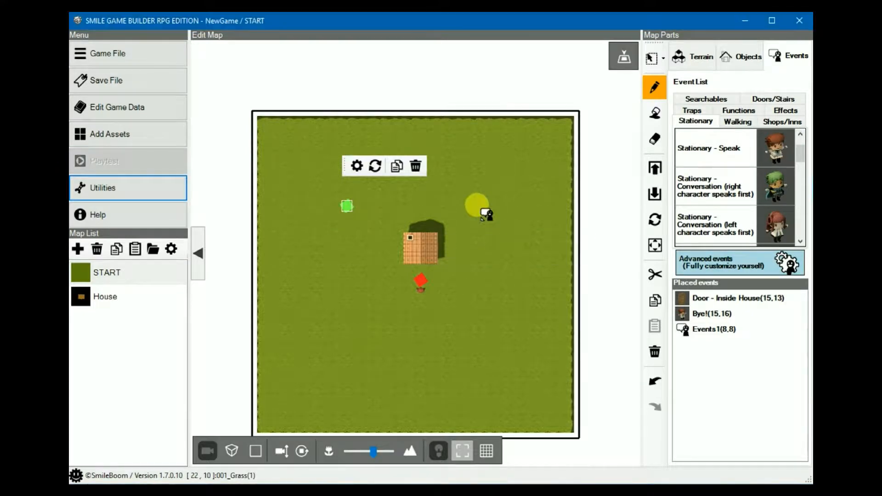
- View the test game showing the Hello! message with the new cursor, then close it
click(105, 161)
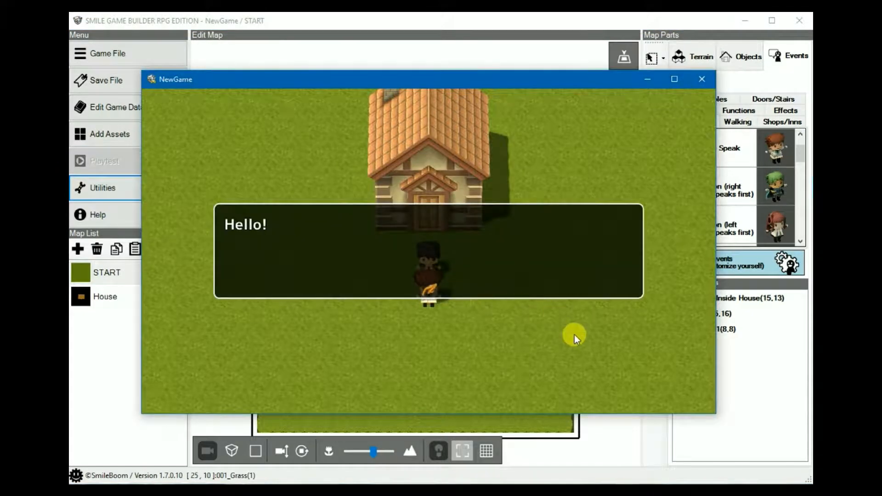
mouse_move(427, 311)
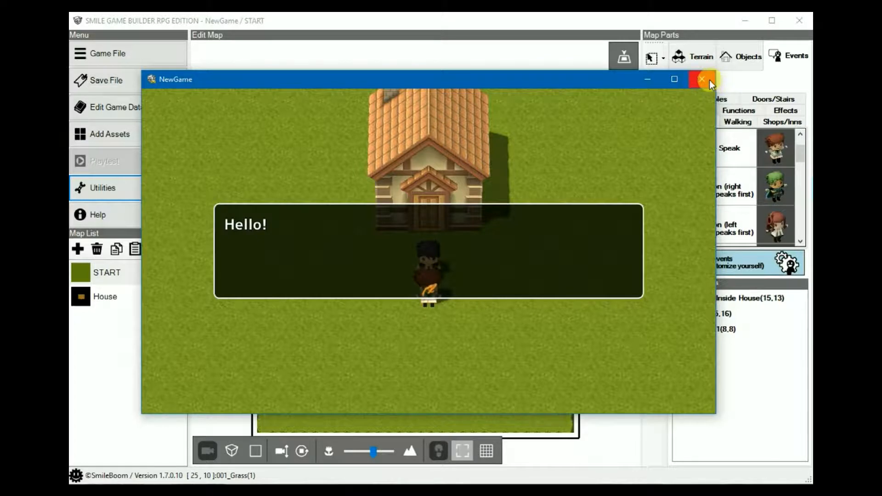
click(701, 79)
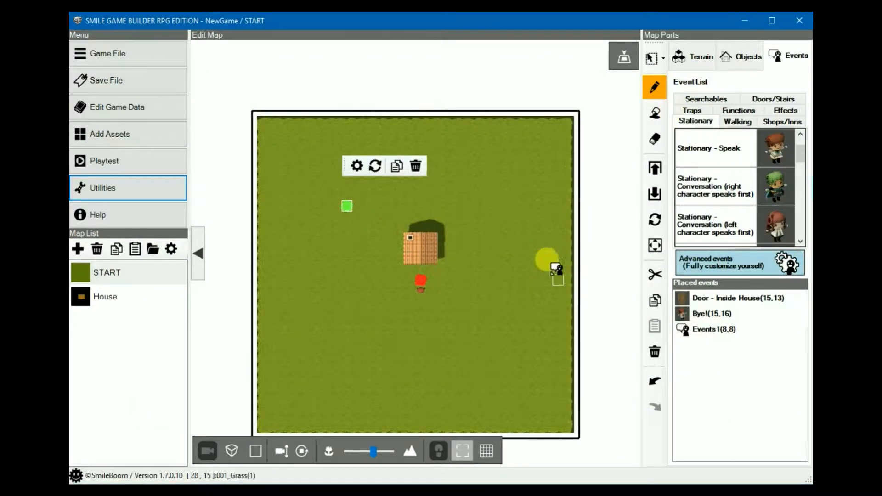
drag(554, 267, 329, 265)
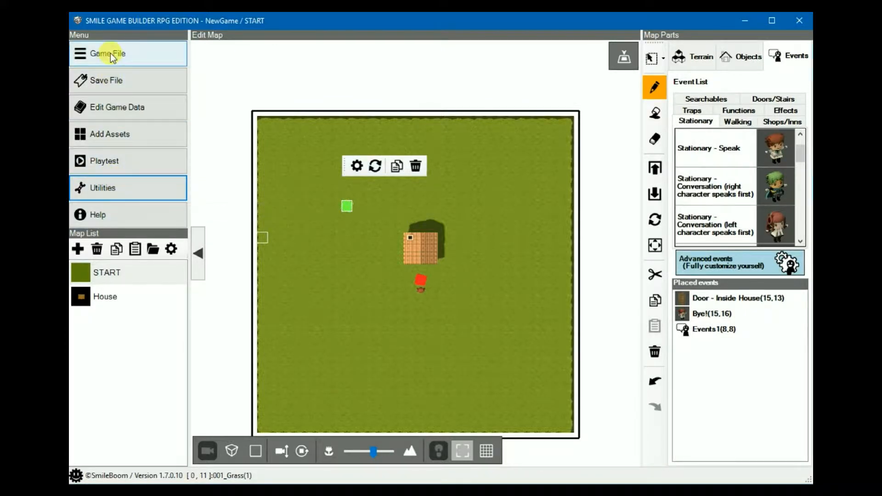
- Create a public game file for NewGame in the NewGame_pub output folder
click(108, 54)
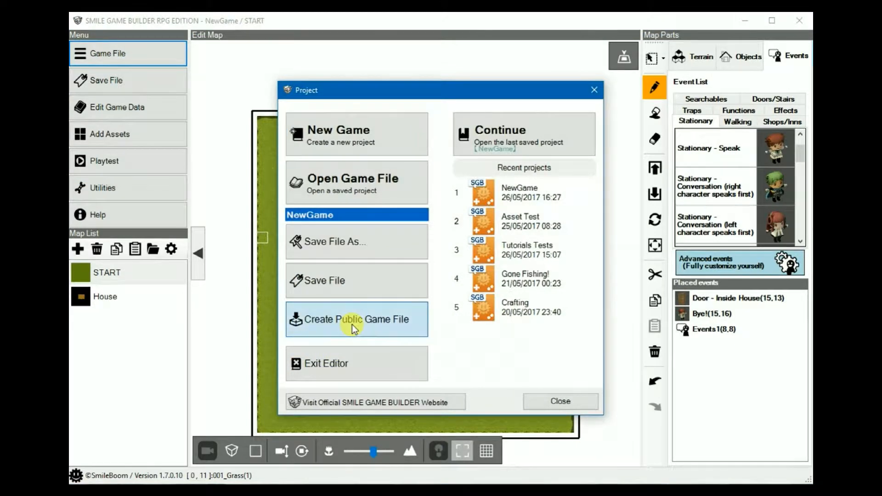
click(357, 320)
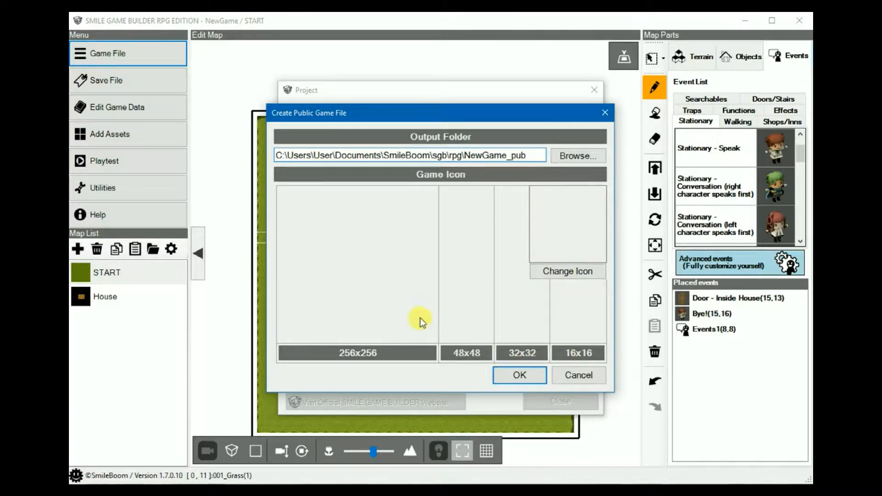
mouse_move(361, 300)
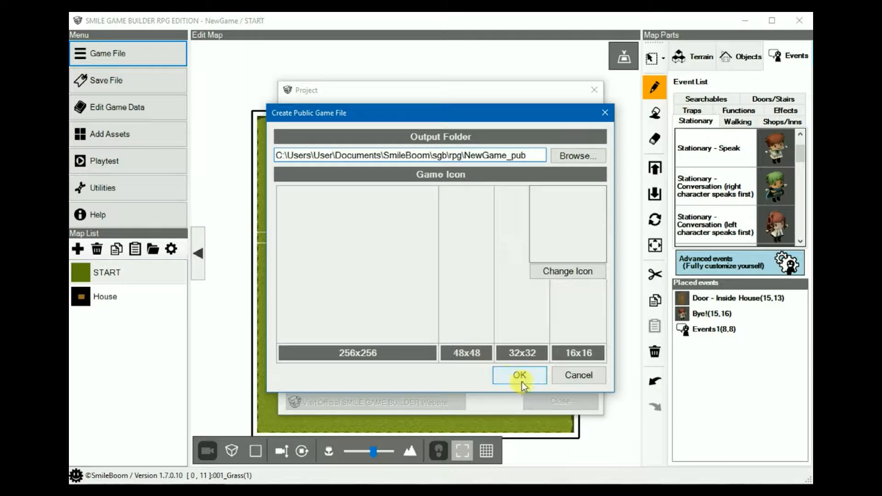
click(519, 375)
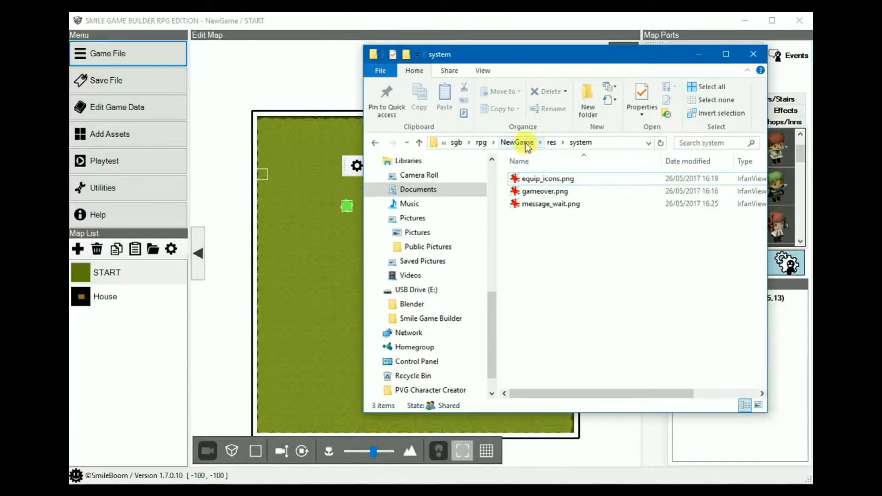
- Browse up to the rpg folder and open NewGame_pub with the published game files
click(516, 143)
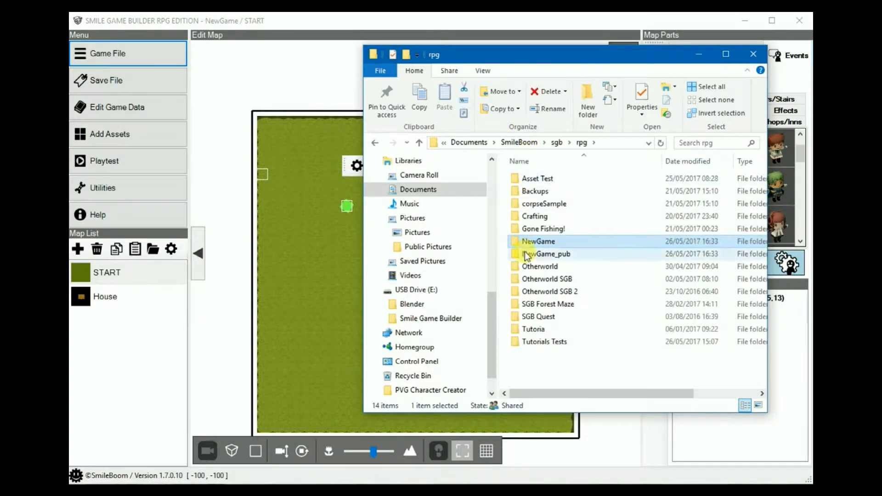
click(546, 253)
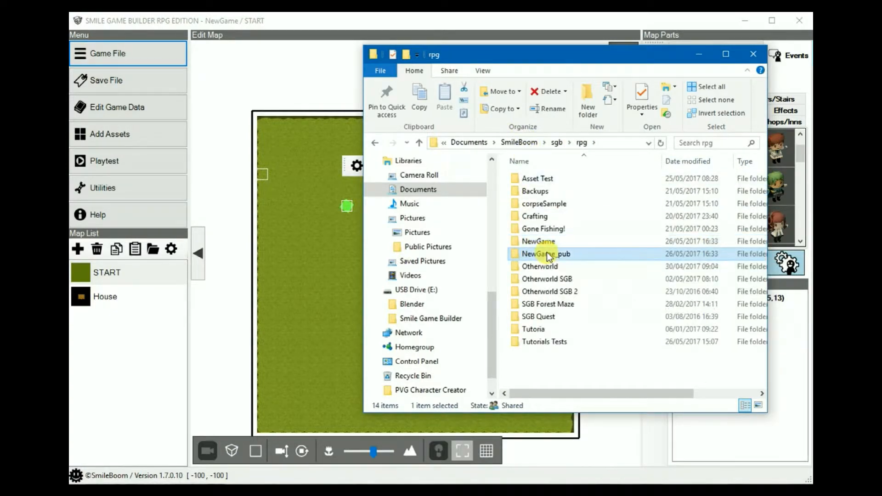
double_click(544, 254)
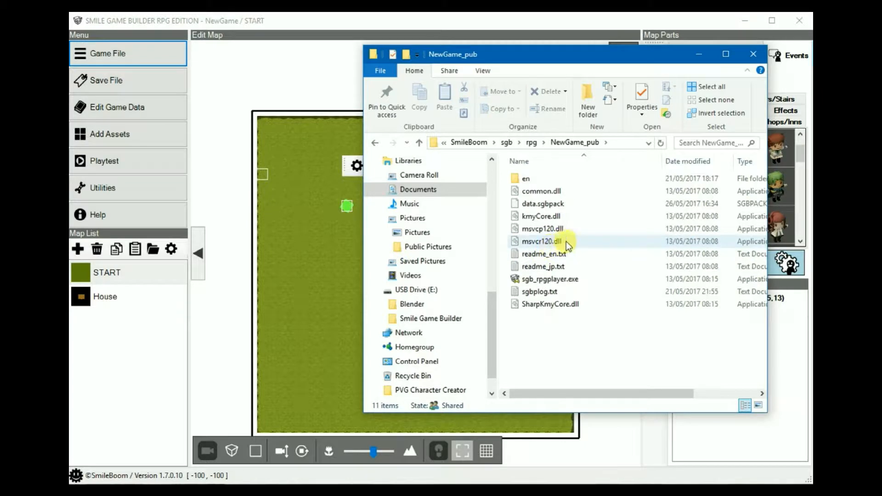
mouse_move(539, 292)
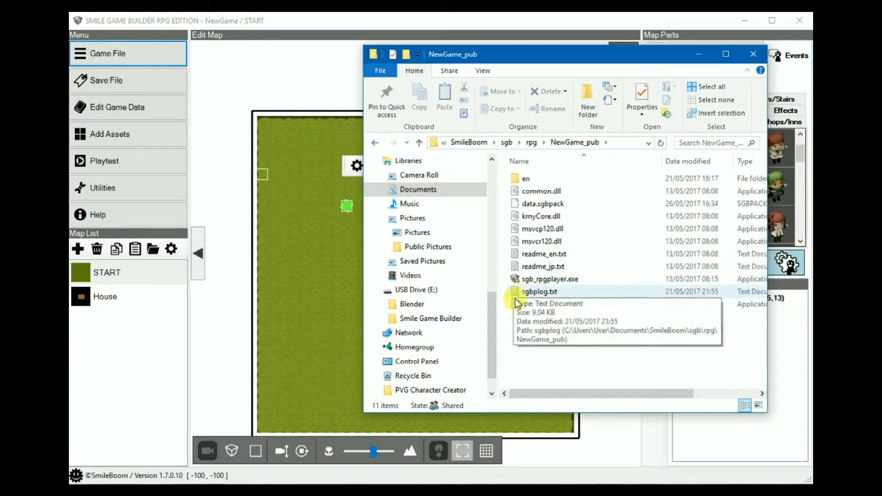
mouse_move(541, 281)
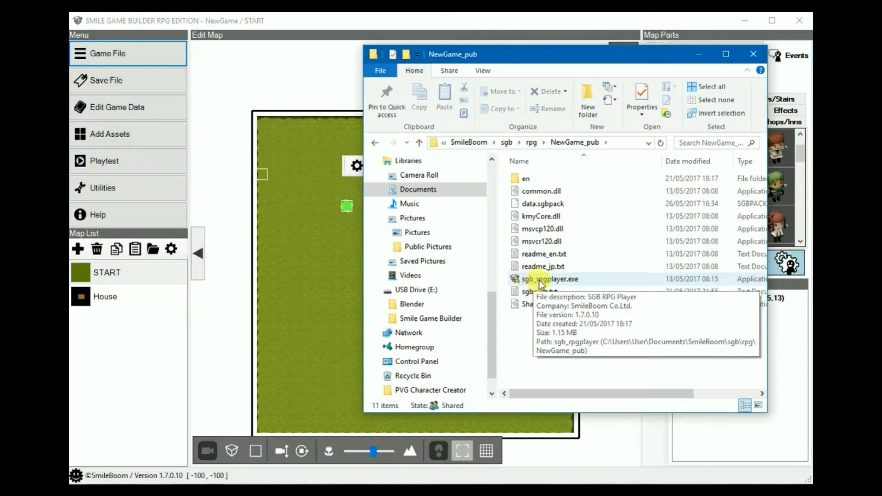
mouse_move(539, 284)
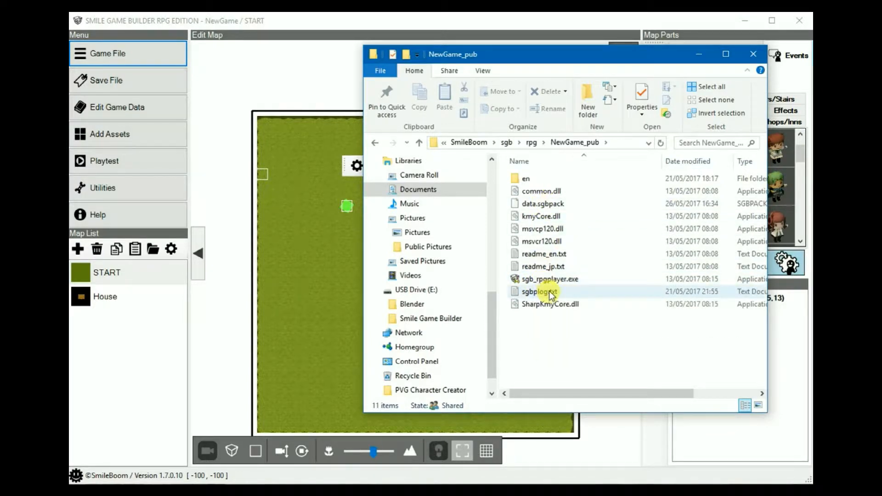
click(555, 360)
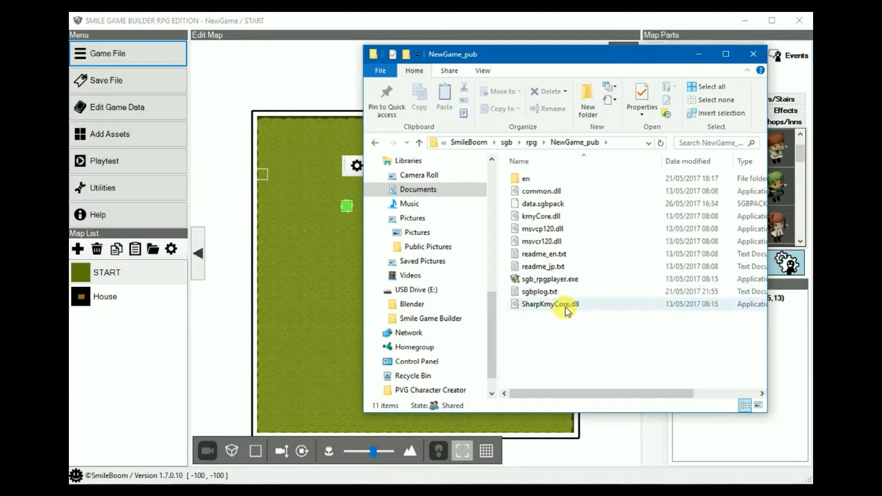
mouse_move(543, 209)
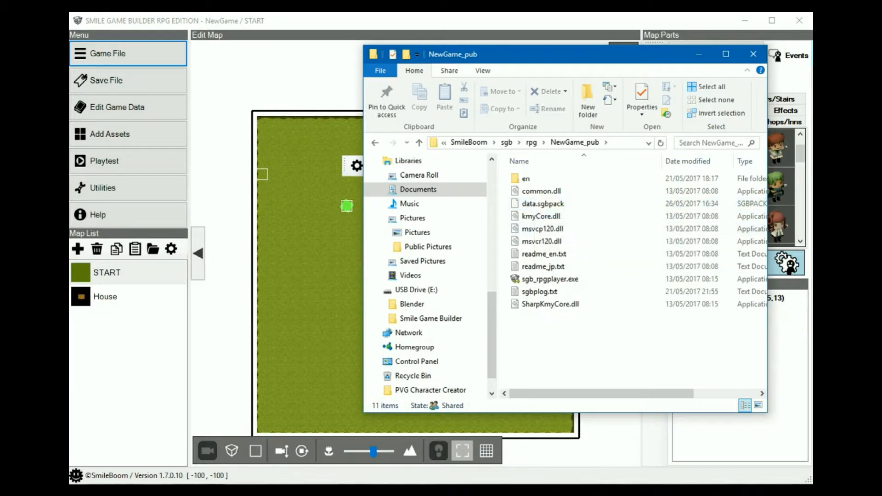
- Launch sgb_rpgplayer.exe and view Sion's Equipment screen with Knife and Leather tunic
click(548, 279)
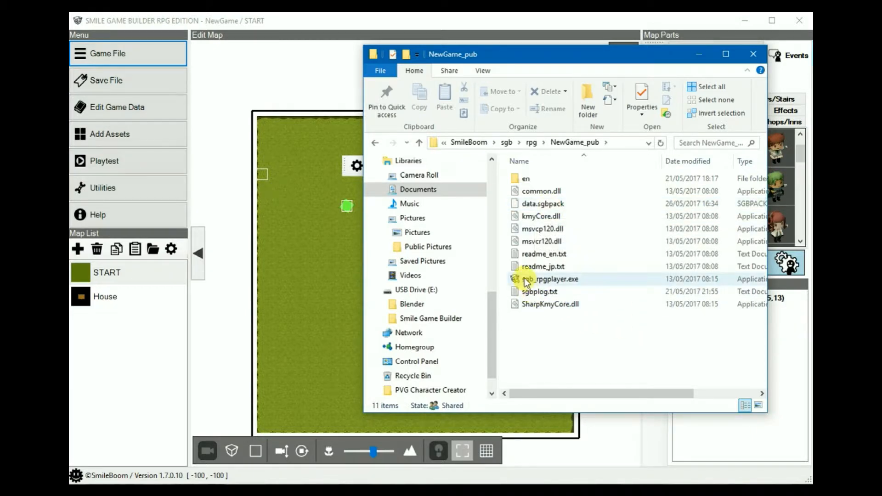
double_click(523, 279)
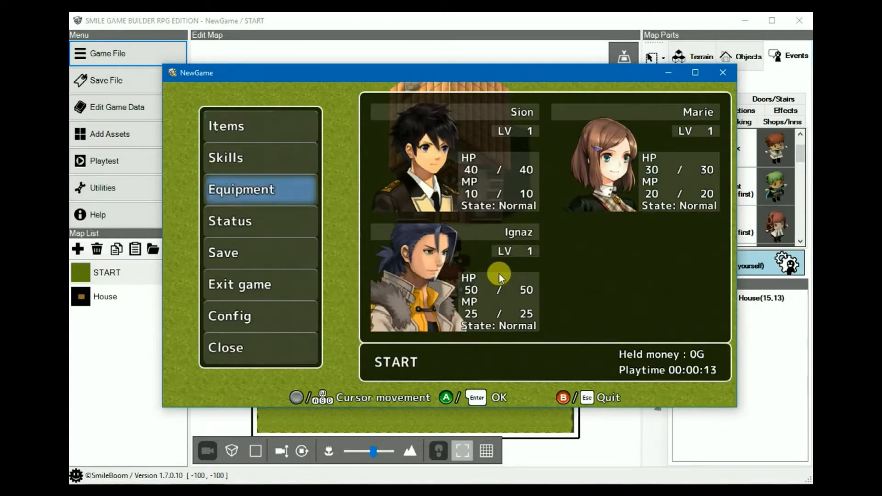
click(260, 189)
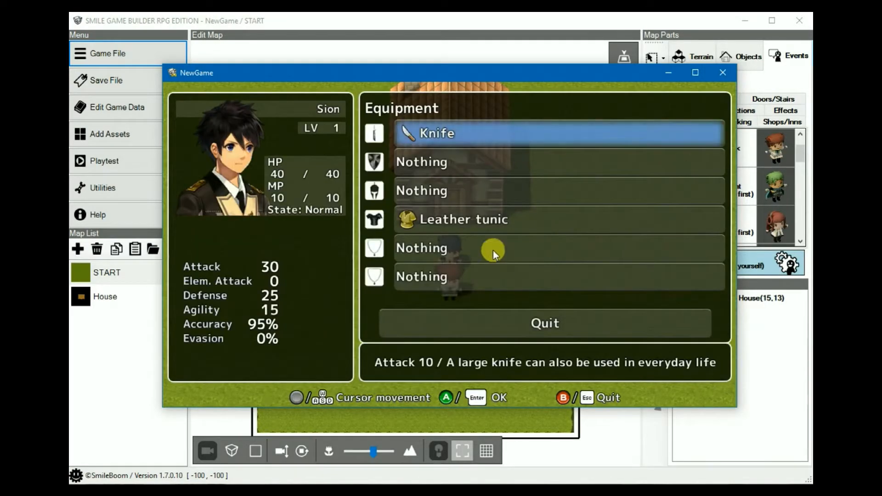
mouse_move(415, 268)
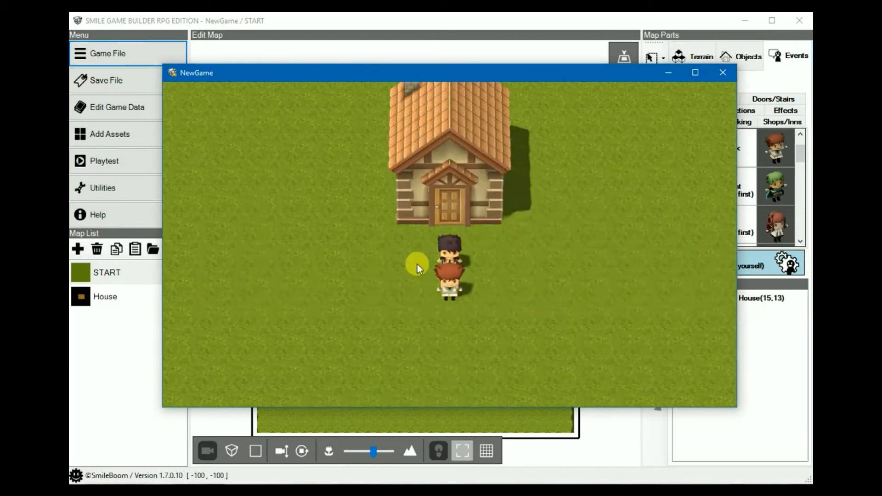
mouse_move(629, 270)
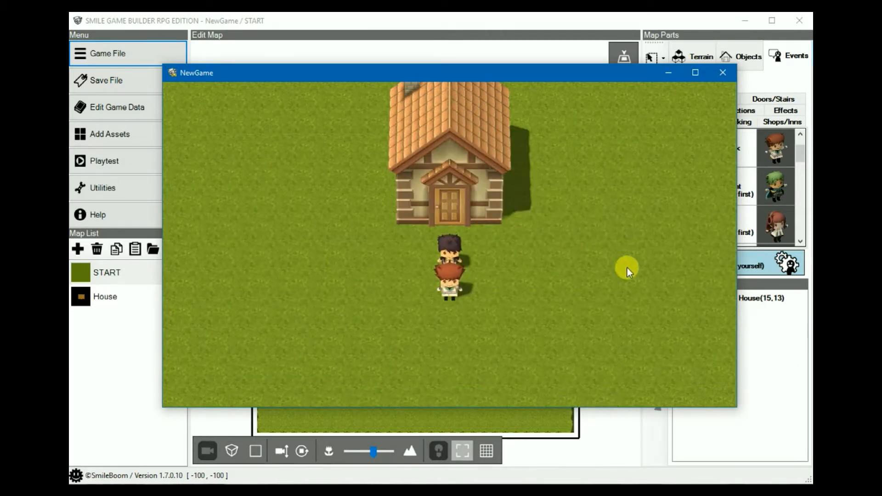